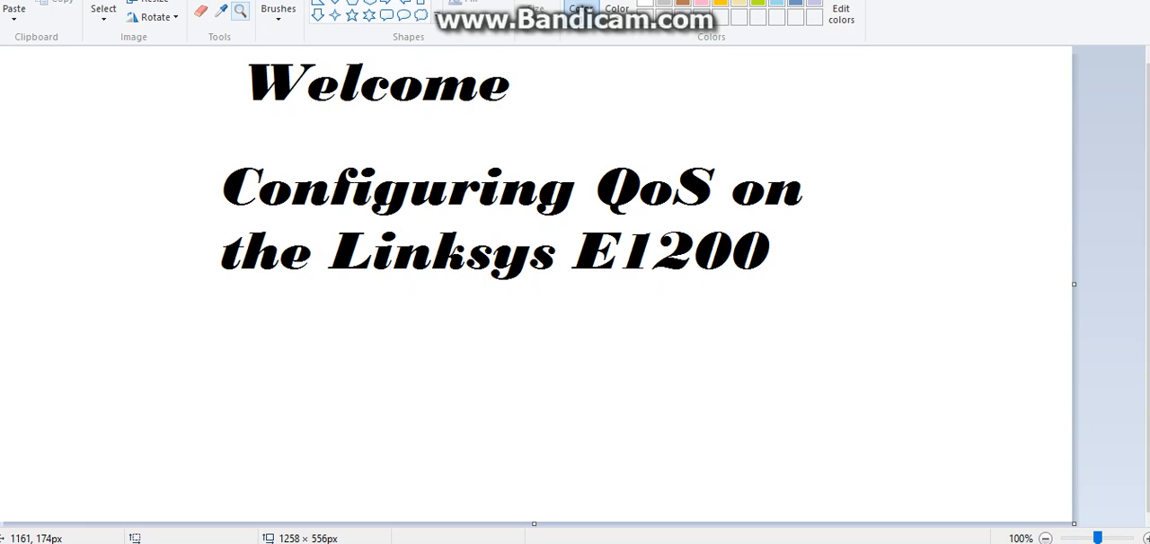
{"action": "mouse_move", "coordinate": [1063, 104]}
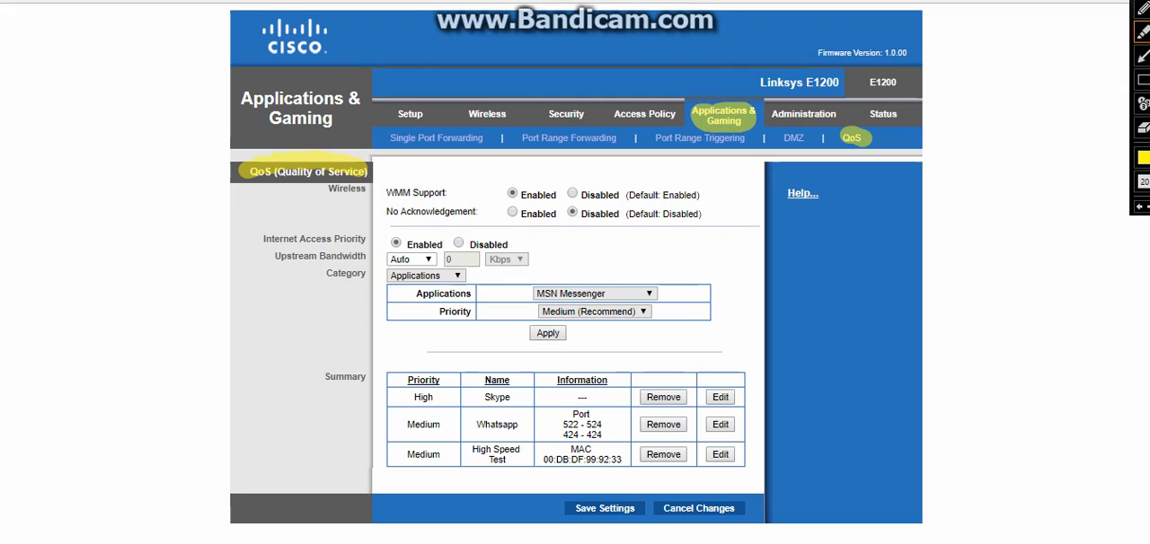
- Open the QoS page showing WMM enabled and the Skype, Whatsapp and High Speed Test rules
{"action": "double_click", "coordinate": [406, 193]}
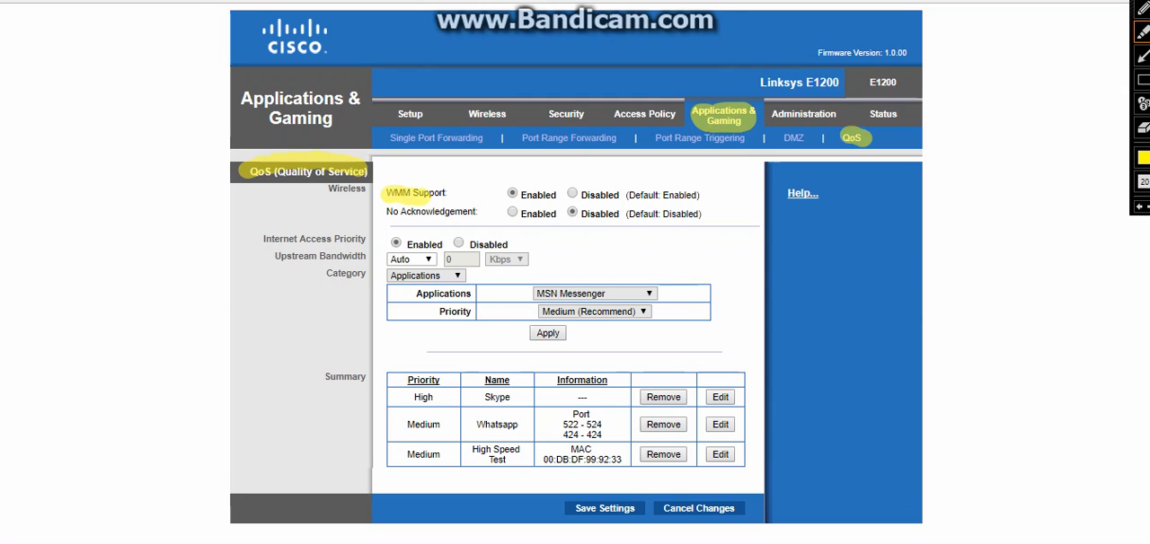
{"action": "left_click", "coordinate": [512, 194]}
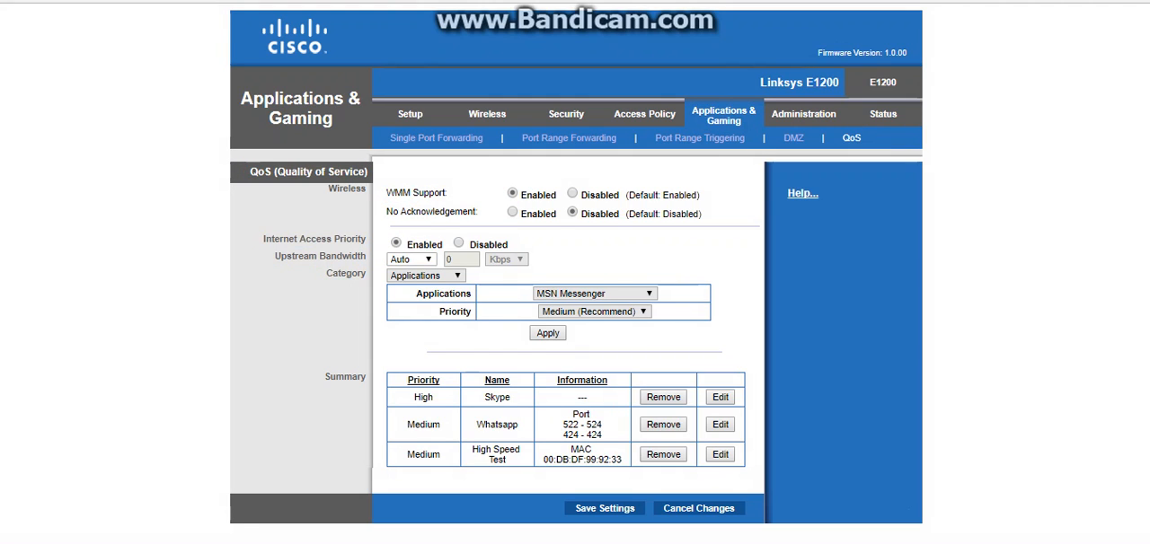
{"action": "left_click", "coordinate": [425, 275]}
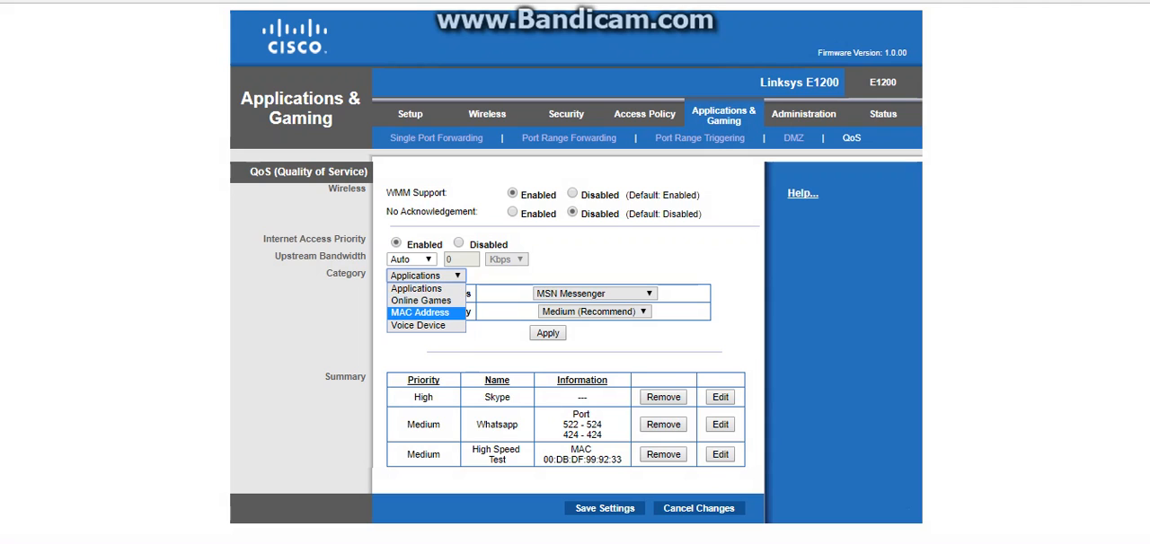
{"action": "mouse_move", "coordinate": [417, 325]}
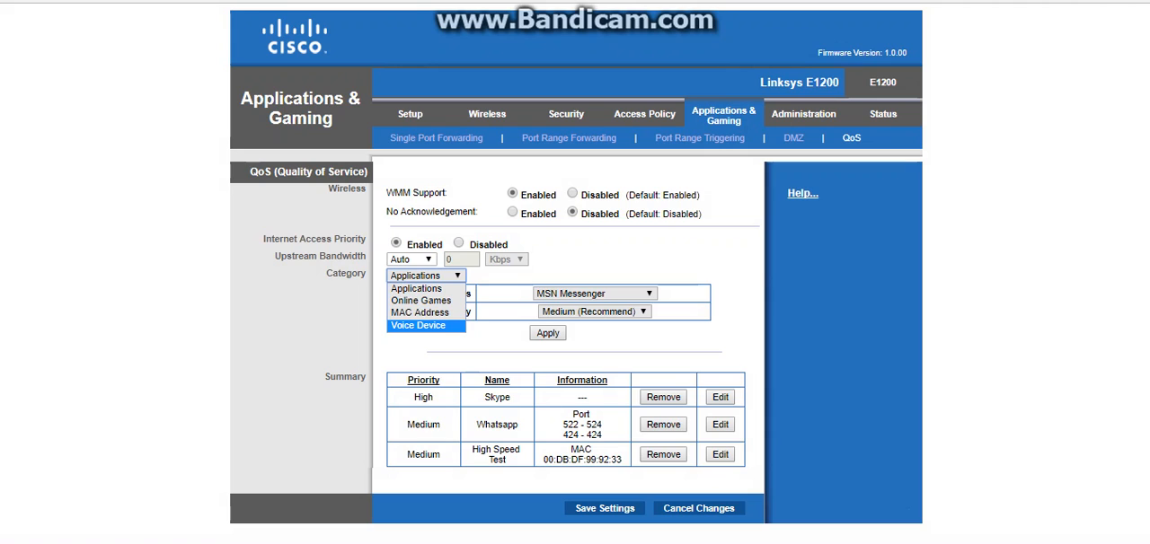
{"action": "mouse_move", "coordinate": [415, 288]}
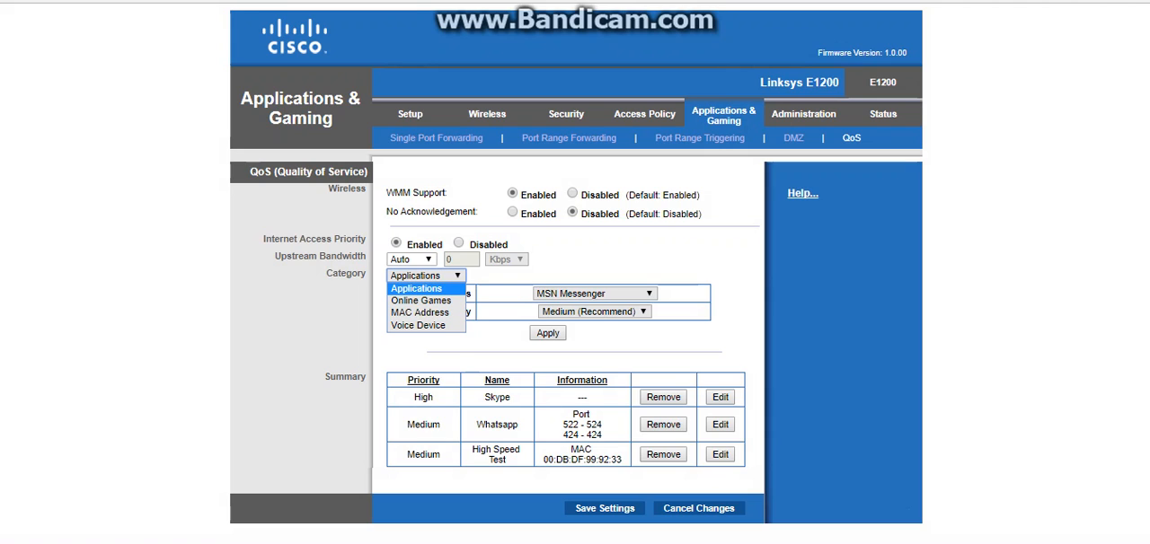
{"action": "left_click", "coordinate": [416, 288]}
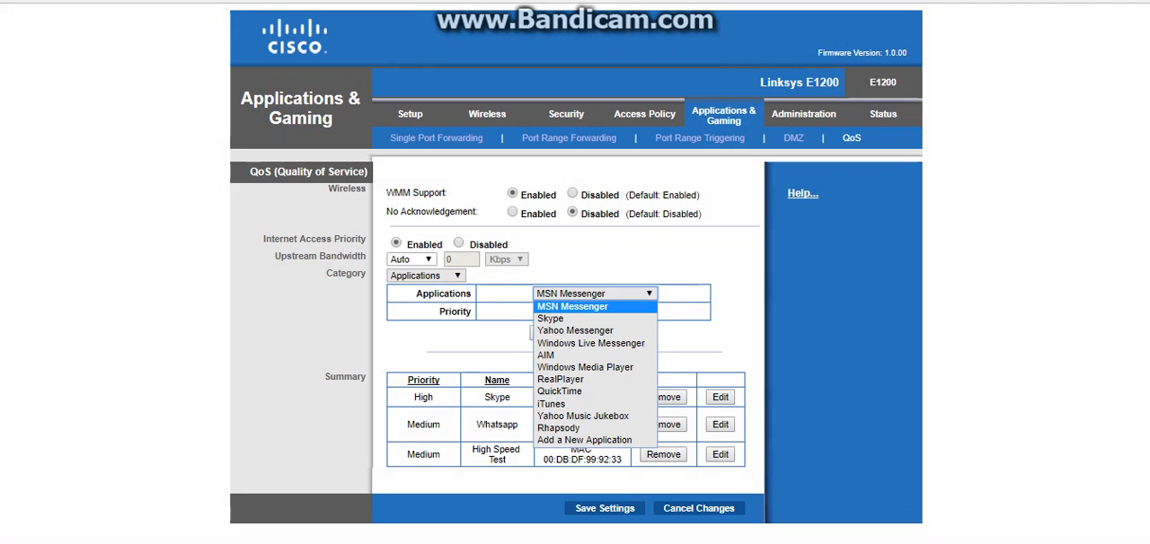
{"action": "mouse_move", "coordinate": [591, 343]}
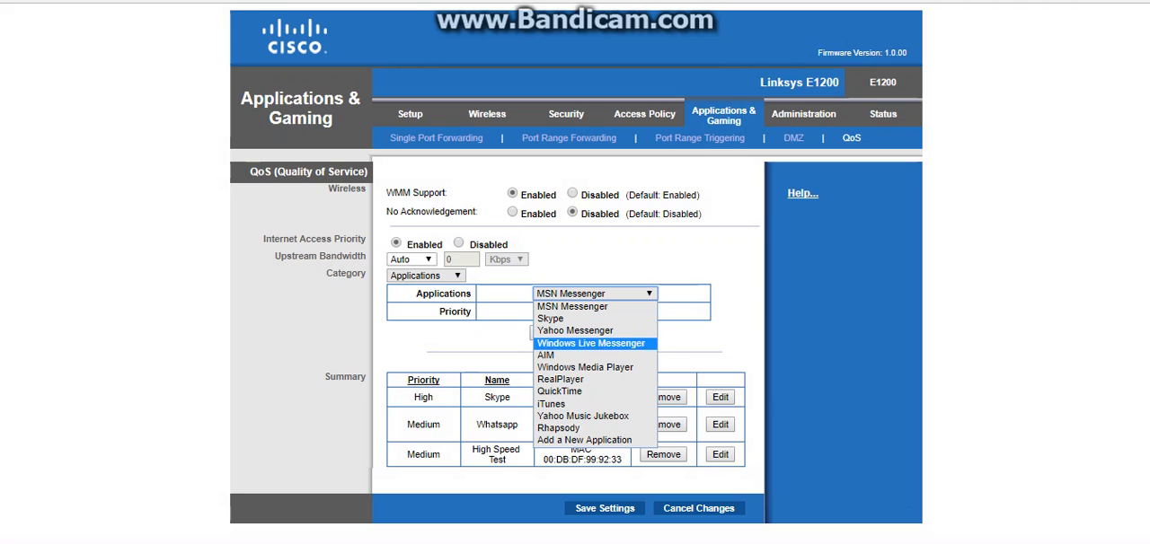
{"action": "mouse_move", "coordinate": [584, 440]}
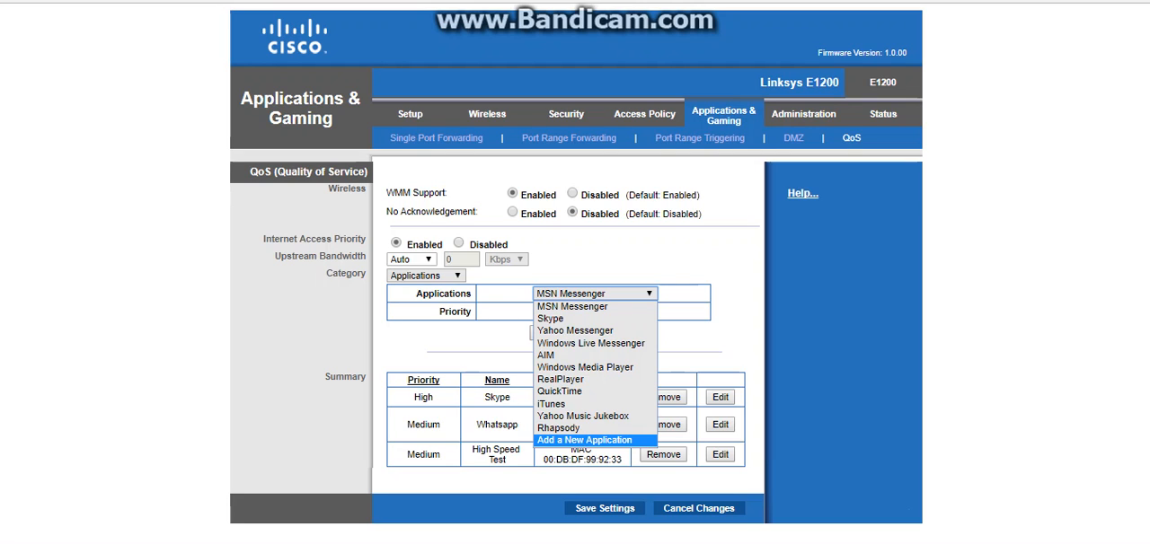
{"action": "left_click", "coordinate": [571, 306]}
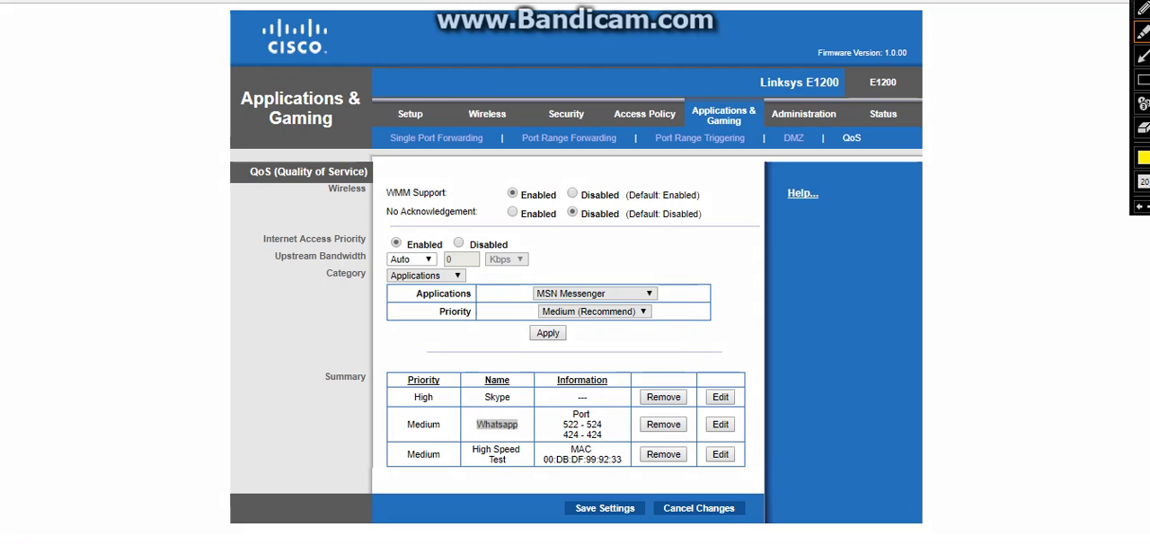
- Choose Yahoo Messenger as the QoS application, keeping priority at Medium (Recommend)
{"action": "double_click", "coordinate": [496, 424]}
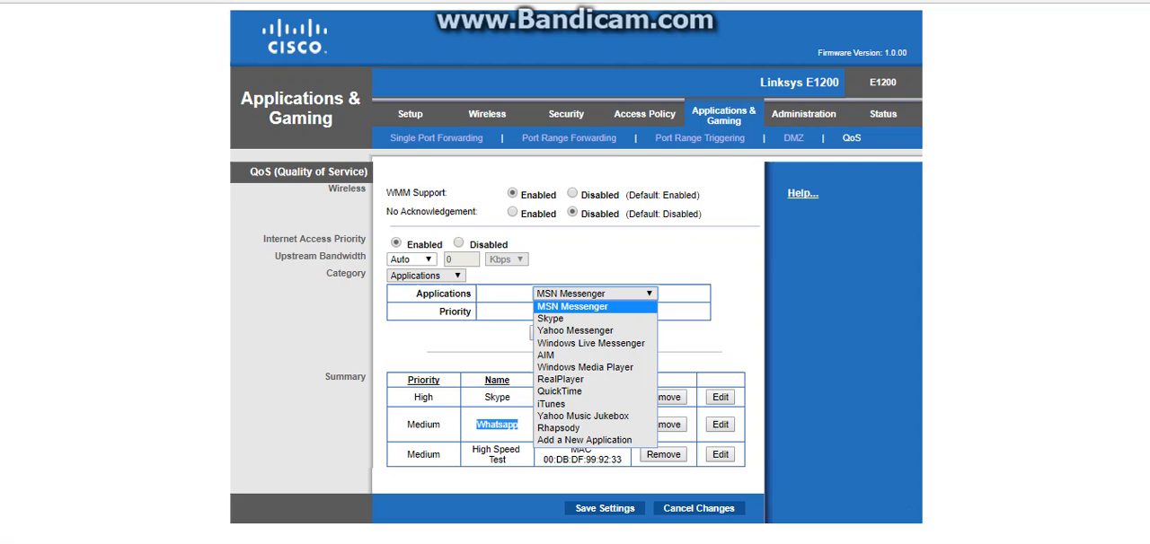
{"action": "mouse_move", "coordinate": [575, 330]}
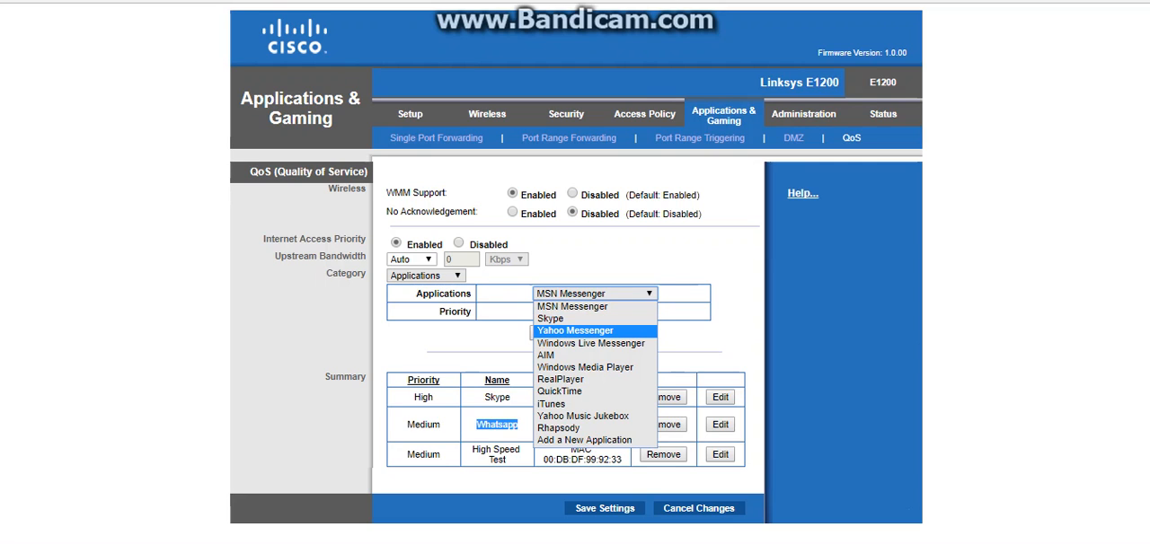
{"action": "left_click", "coordinate": [575, 330]}
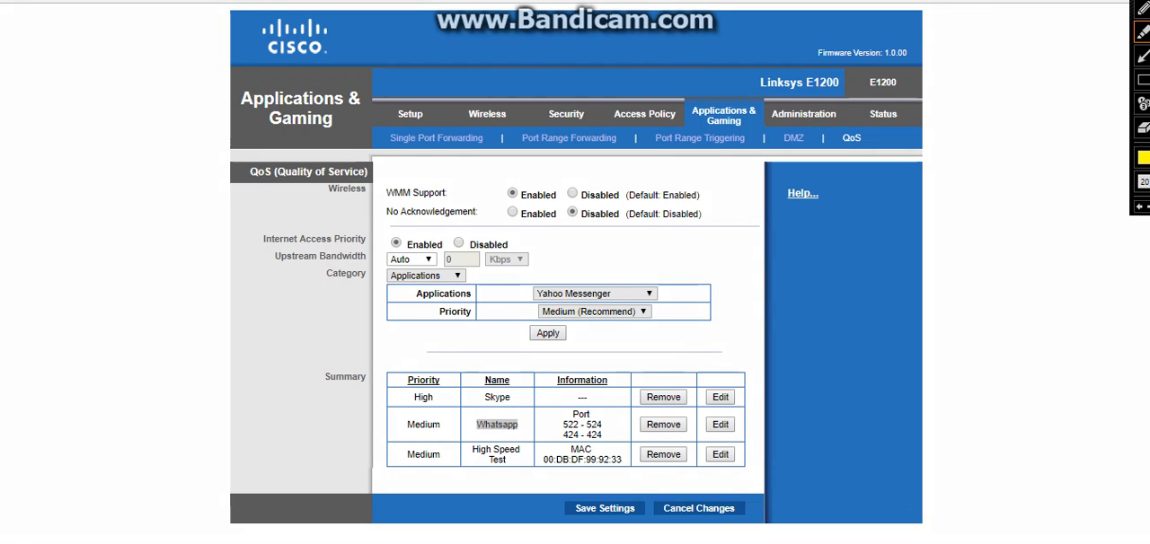
{"action": "double_click", "coordinate": [455, 311]}
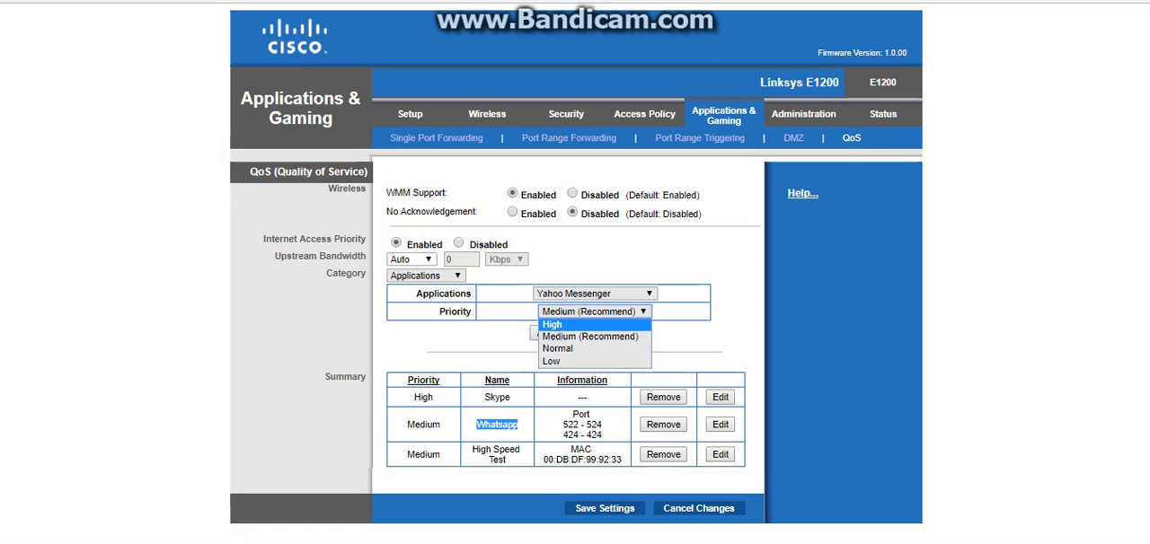
{"action": "left_click", "coordinate": [590, 336]}
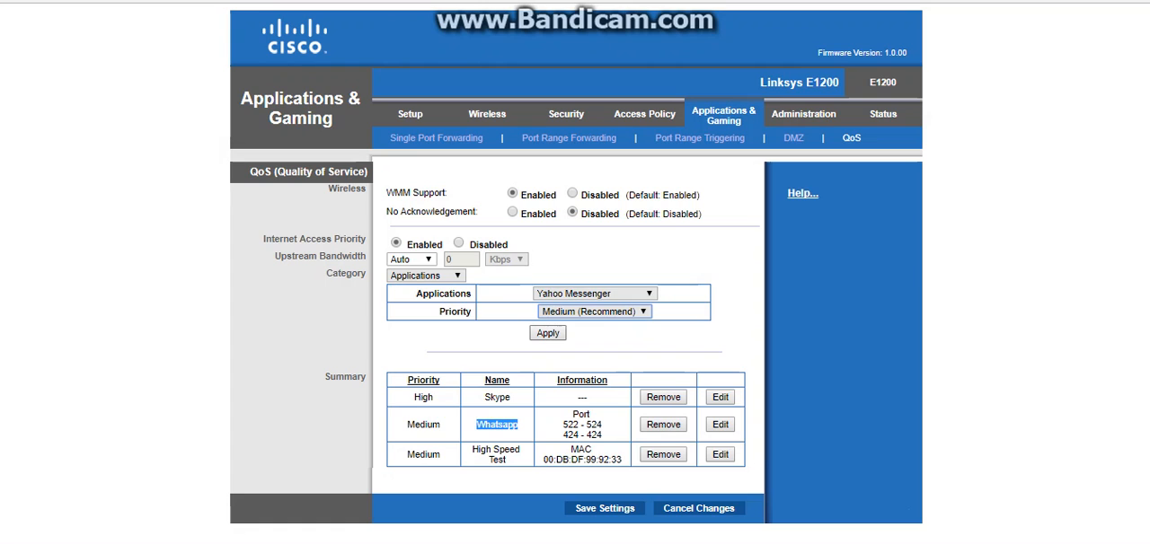
{"action": "left_click", "coordinate": [547, 332]}
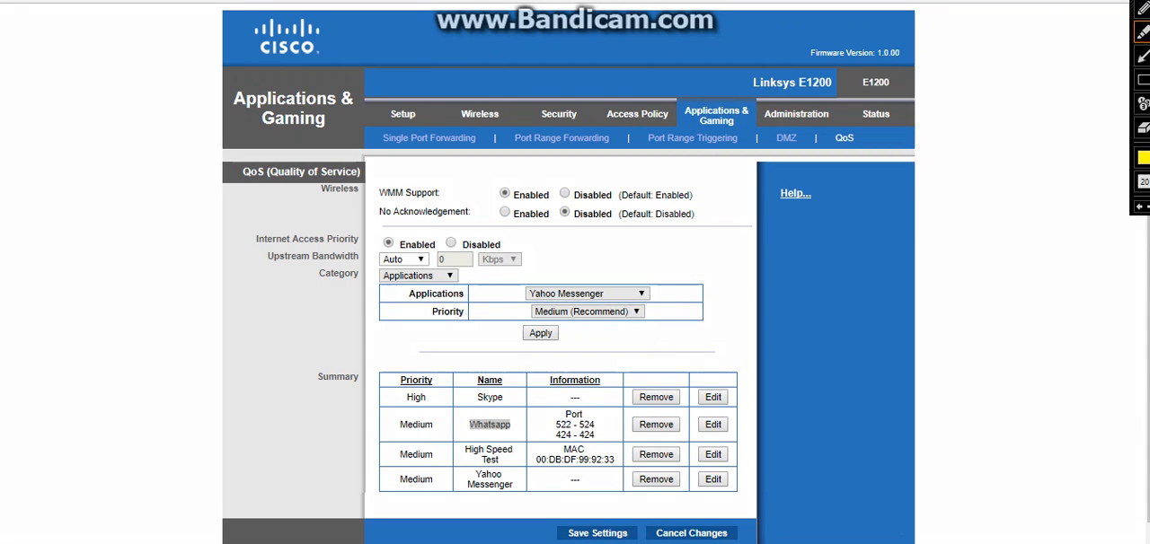
{"action": "mouse_move", "coordinate": [1143, 61]}
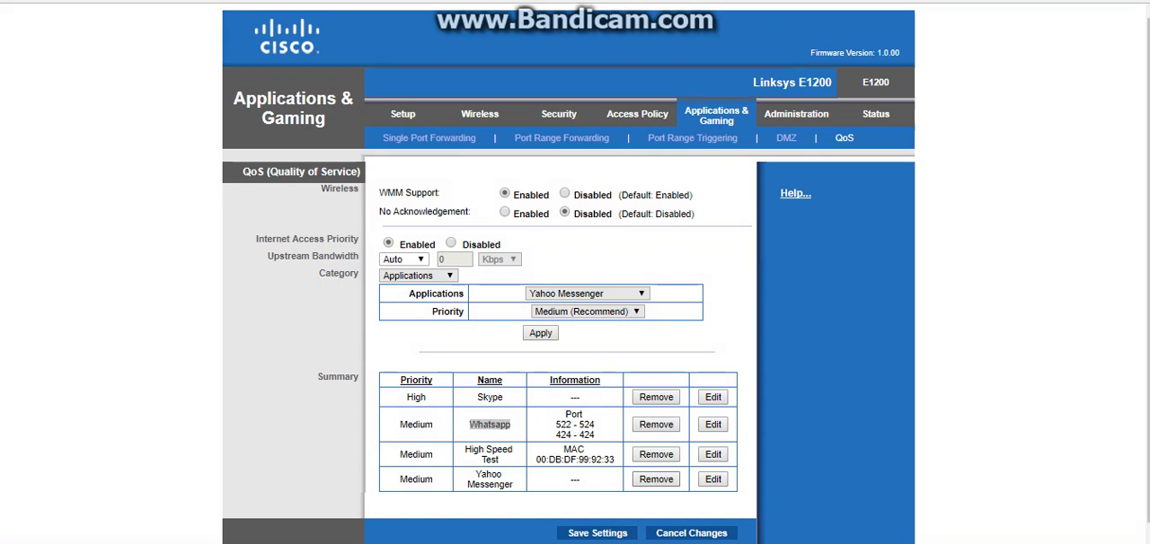
{"action": "double_click", "coordinate": [489, 424]}
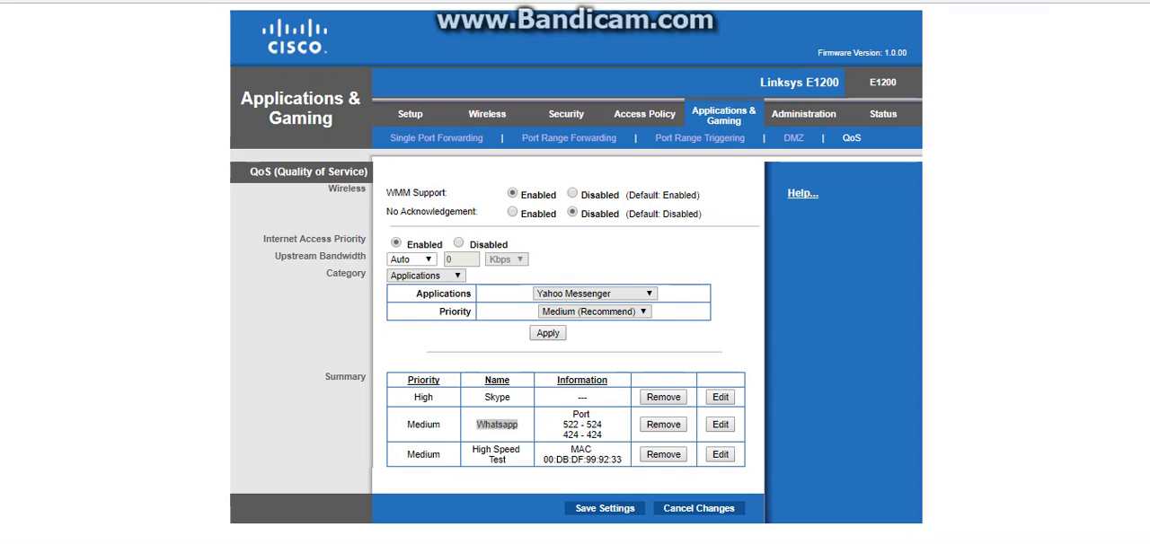
- Set category to Online Games, browse the game list, then choose Add a New Game
{"action": "left_click", "coordinate": [424, 274]}
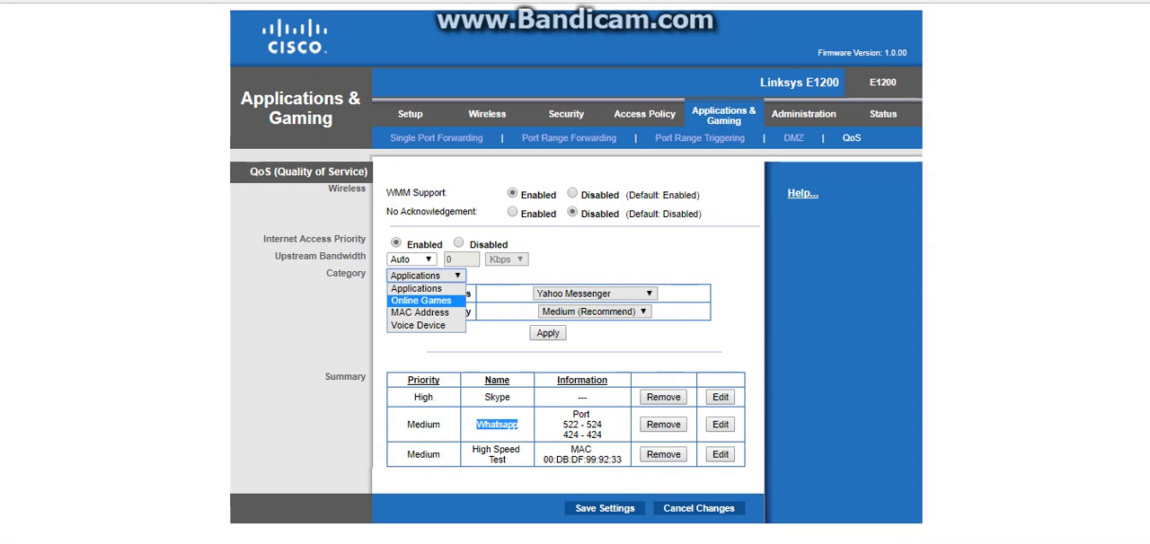
{"action": "left_click", "coordinate": [420, 300]}
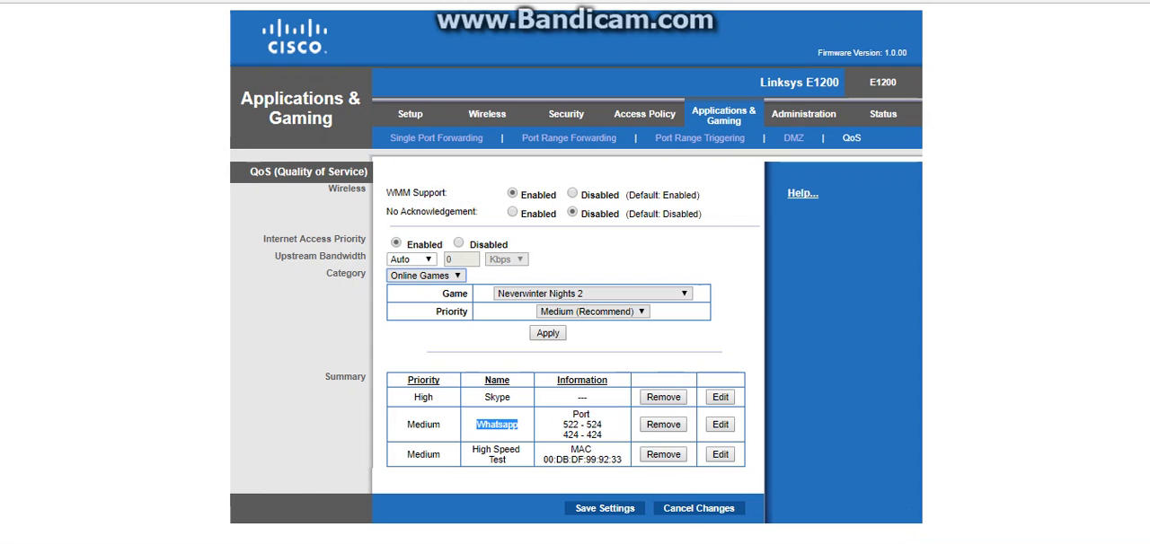
{"action": "left_click", "coordinate": [682, 294]}
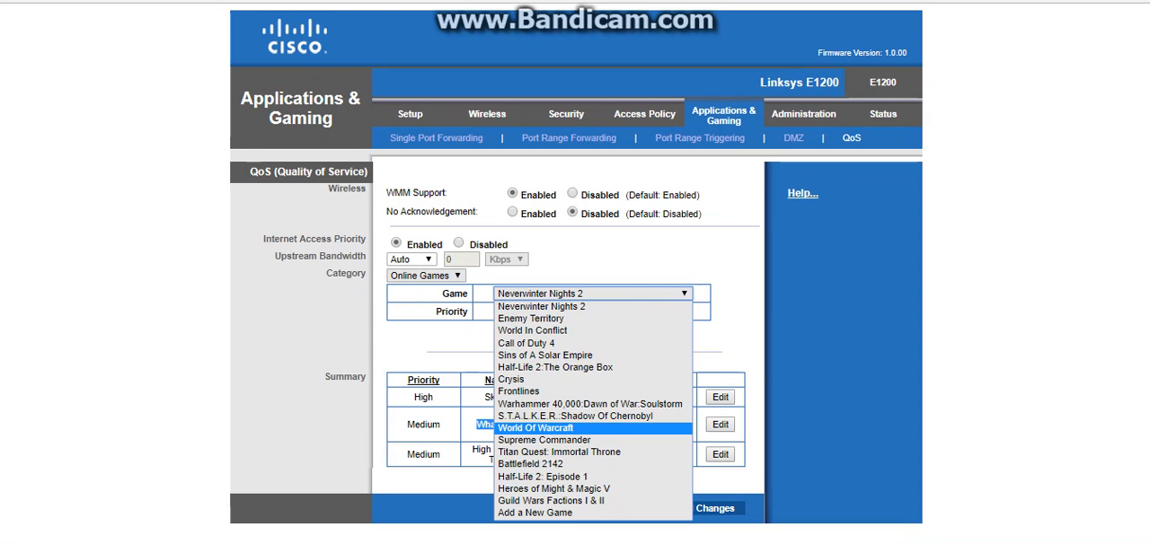
{"action": "left_click", "coordinate": [536, 427]}
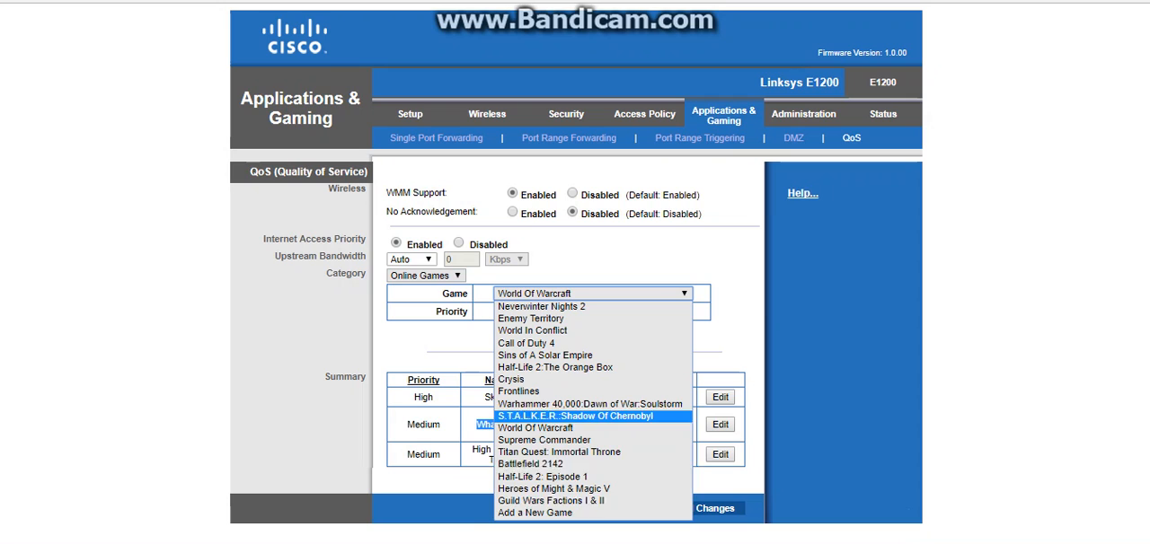
{"action": "left_click", "coordinate": [533, 513]}
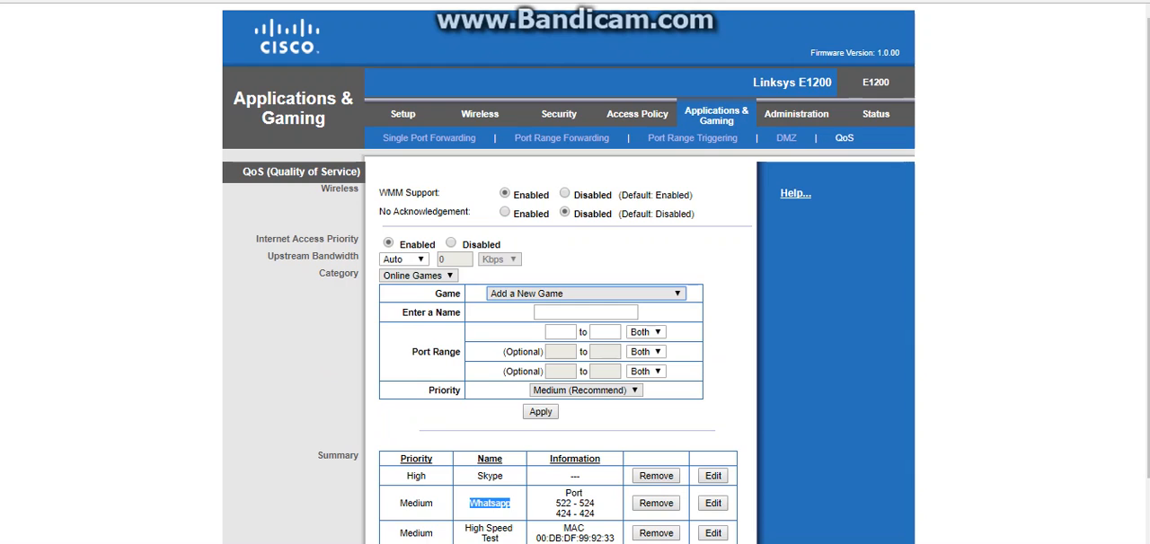
{"action": "left_click", "coordinate": [644, 331]}
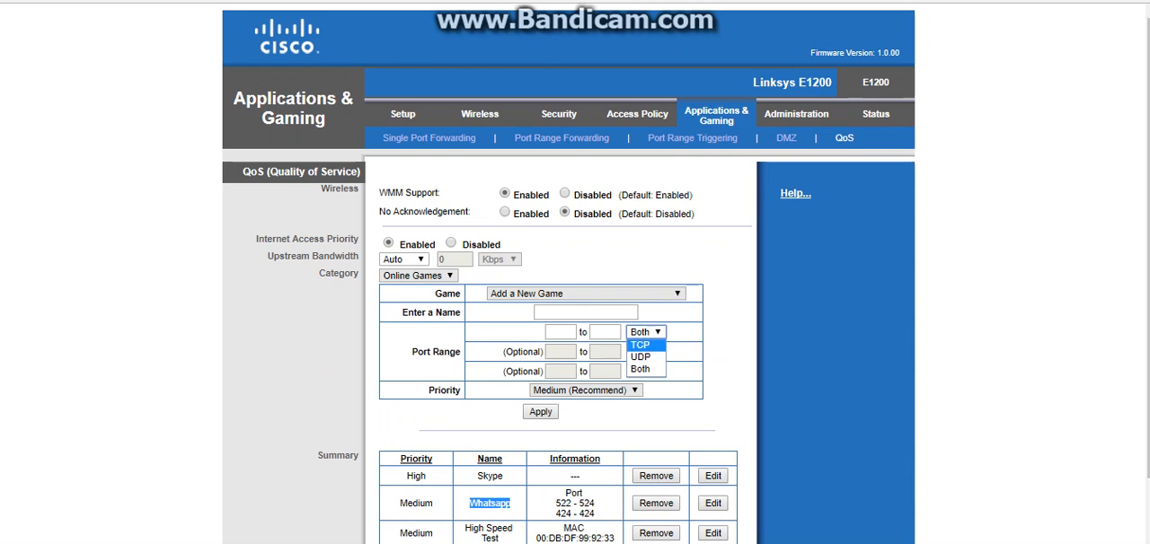
{"action": "left_click", "coordinate": [644, 331]}
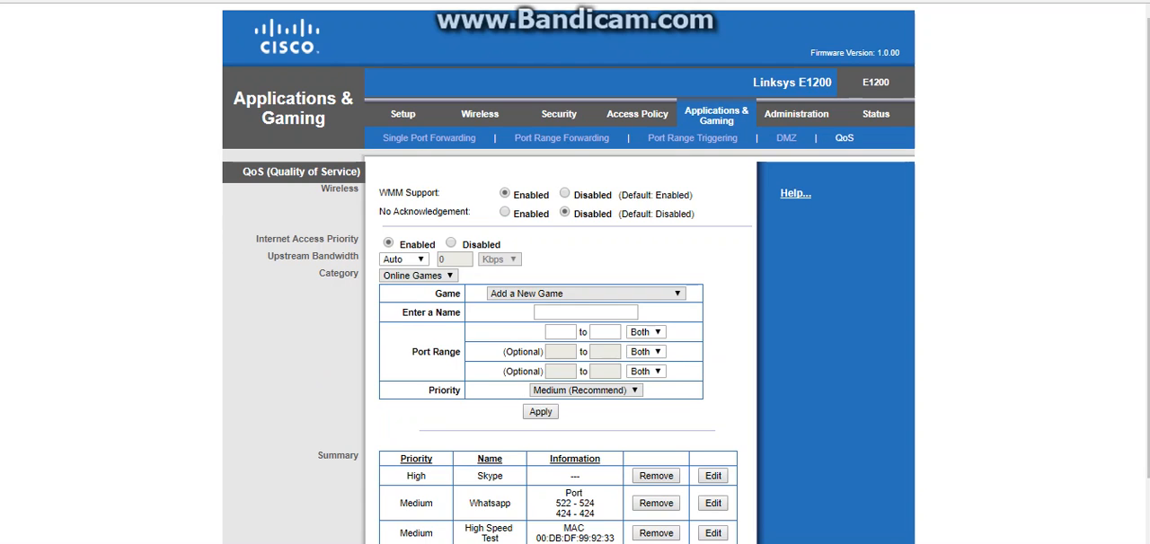
{"action": "left_click", "coordinate": [585, 390]}
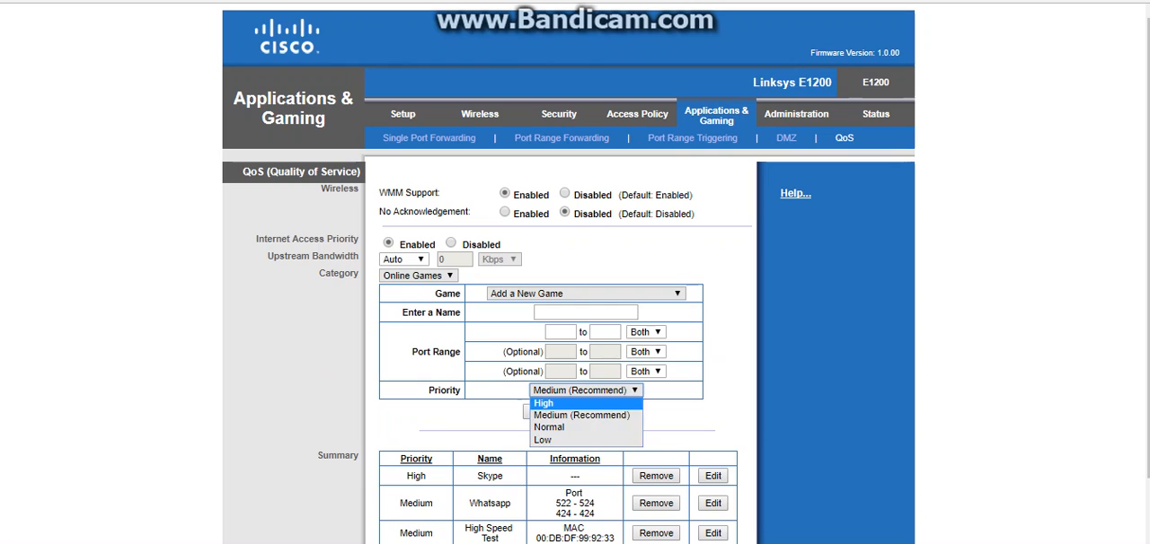
{"action": "left_click", "coordinate": [580, 415]}
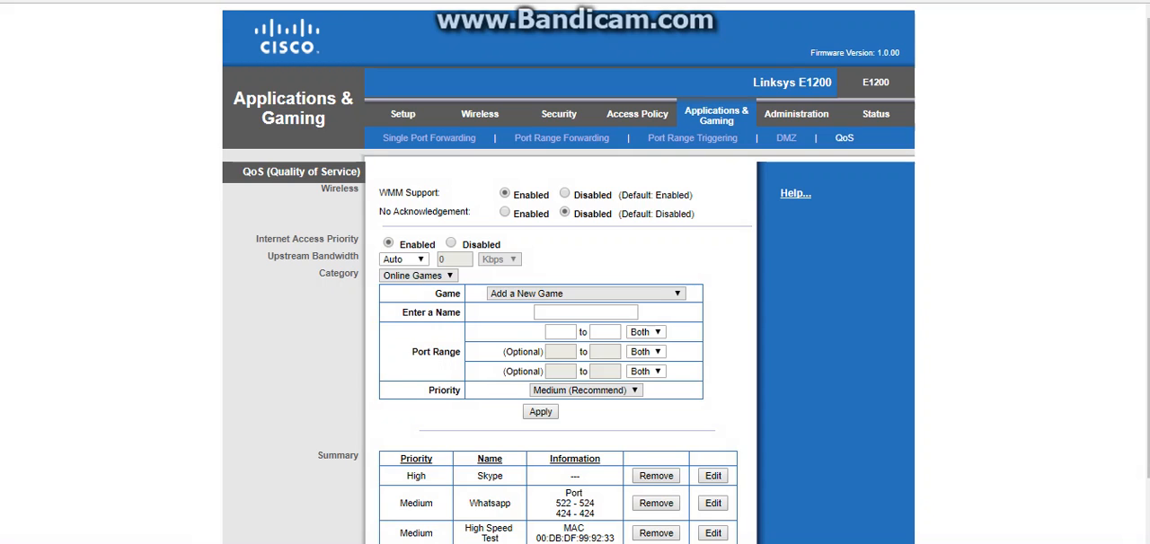
{"action": "left_click", "coordinate": [584, 311]}
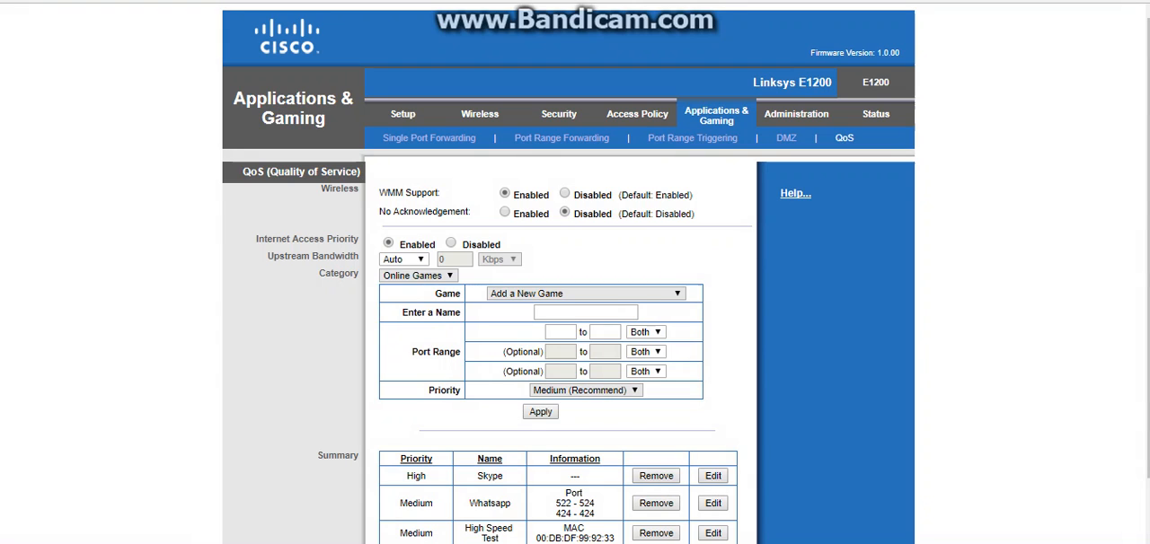
{"action": "left_click", "coordinate": [417, 275]}
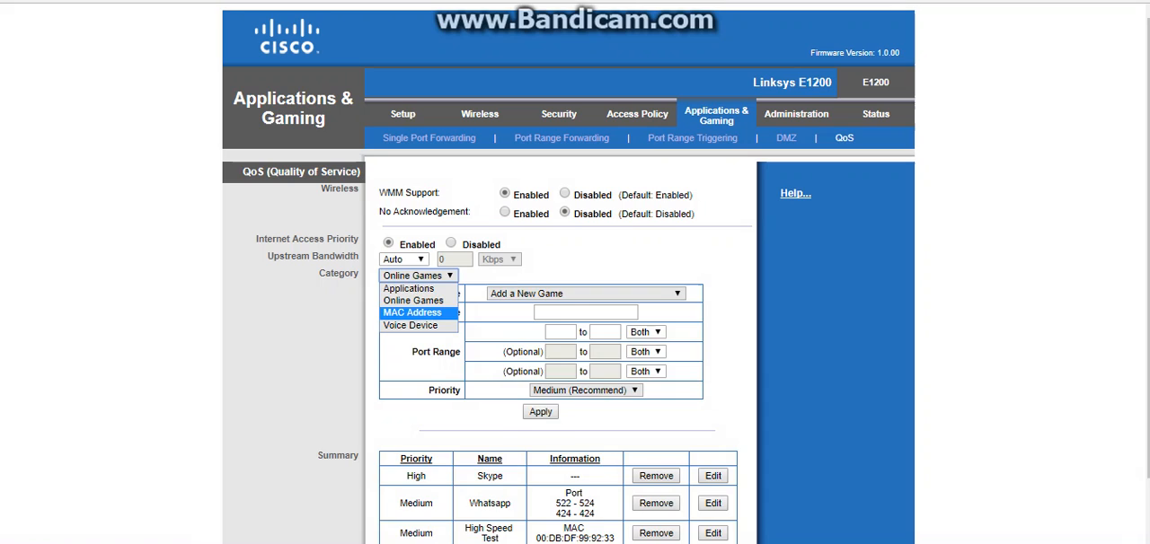
{"action": "left_click", "coordinate": [412, 312]}
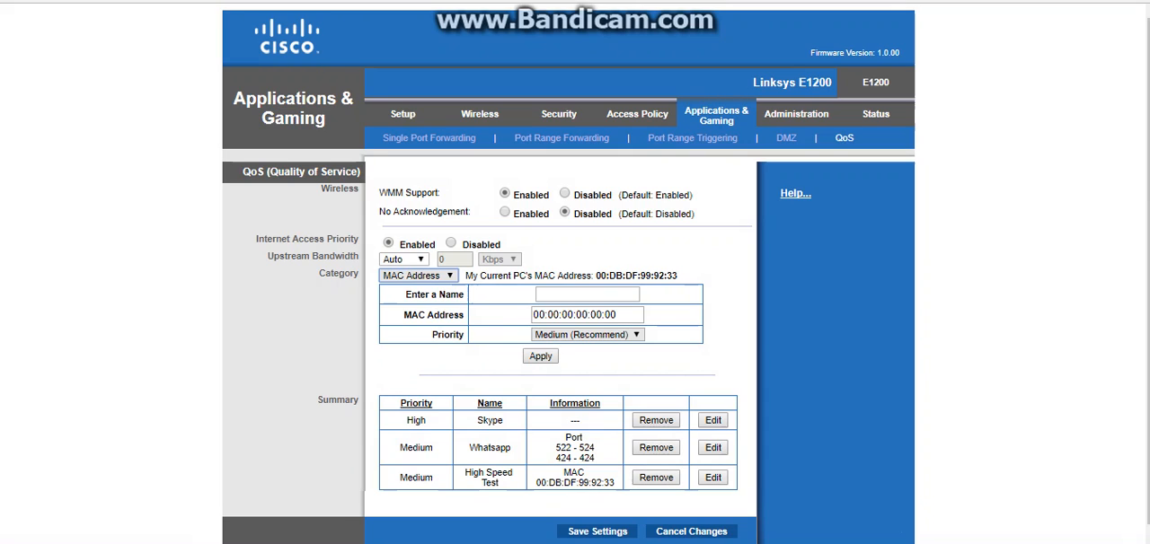
{"action": "triple_click", "coordinate": [586, 314]}
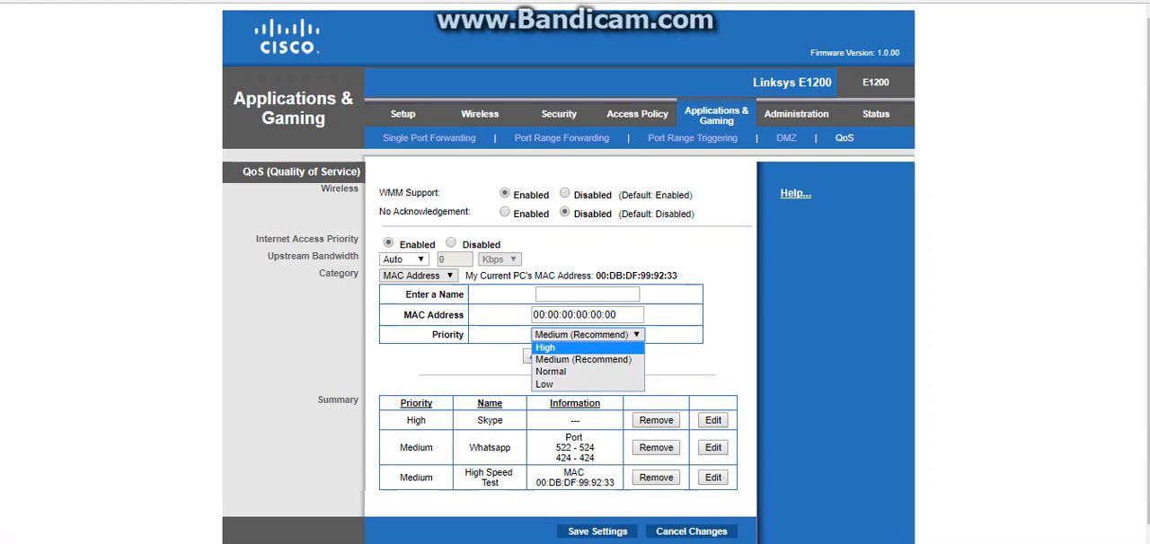
{"action": "mouse_move", "coordinate": [583, 359]}
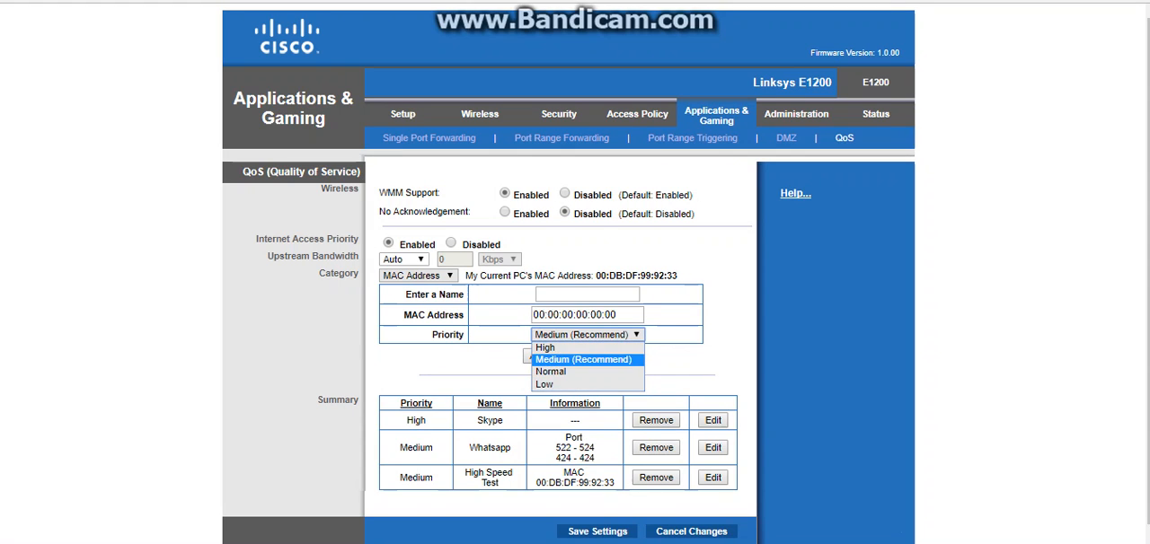
{"action": "left_click", "coordinate": [584, 359]}
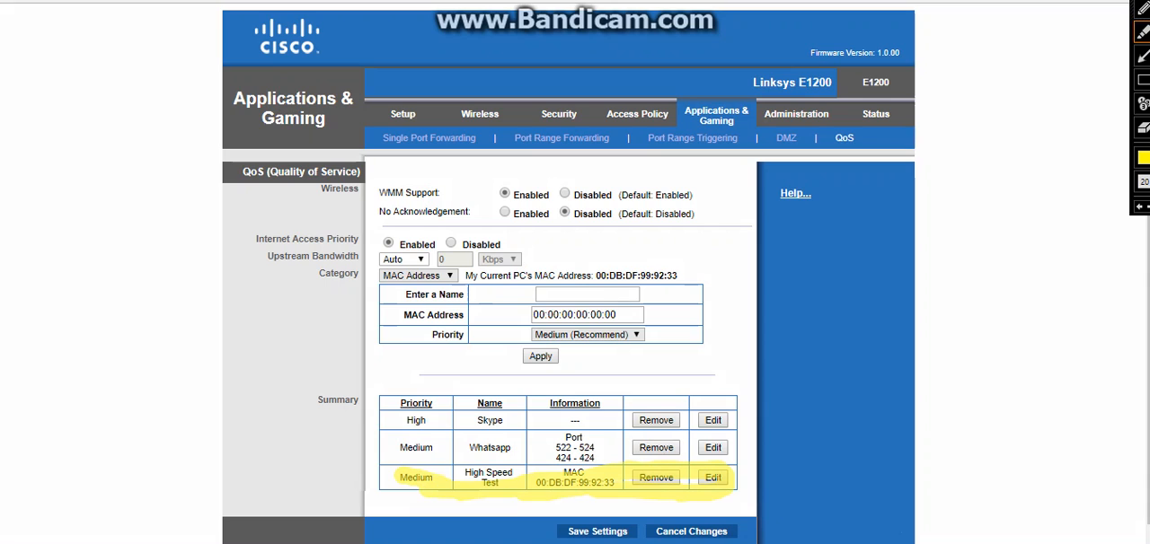
{"action": "double_click", "coordinate": [488, 473]}
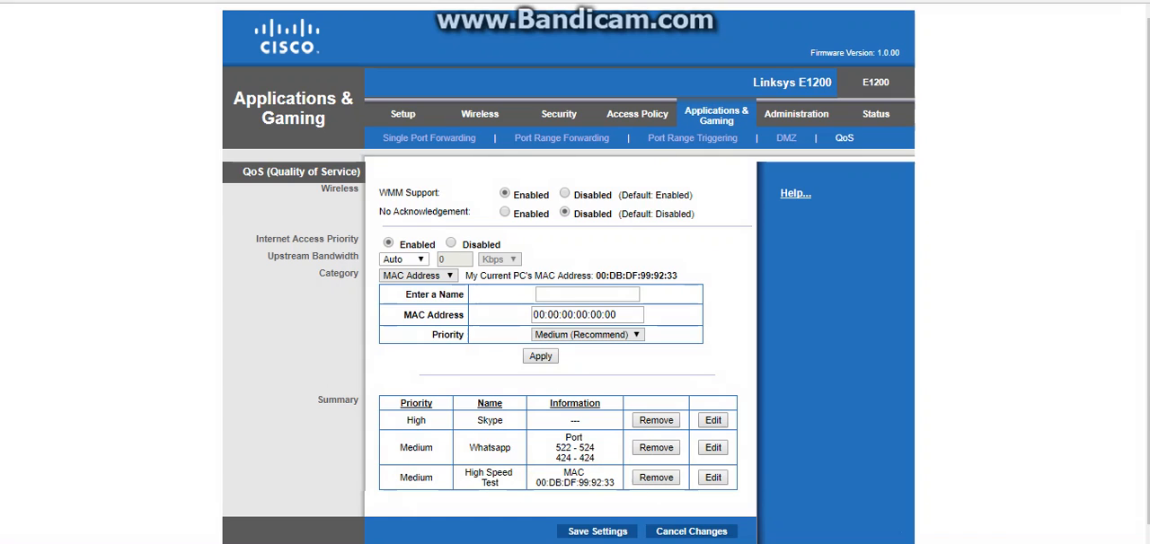
{"action": "left_click", "coordinate": [587, 315]}
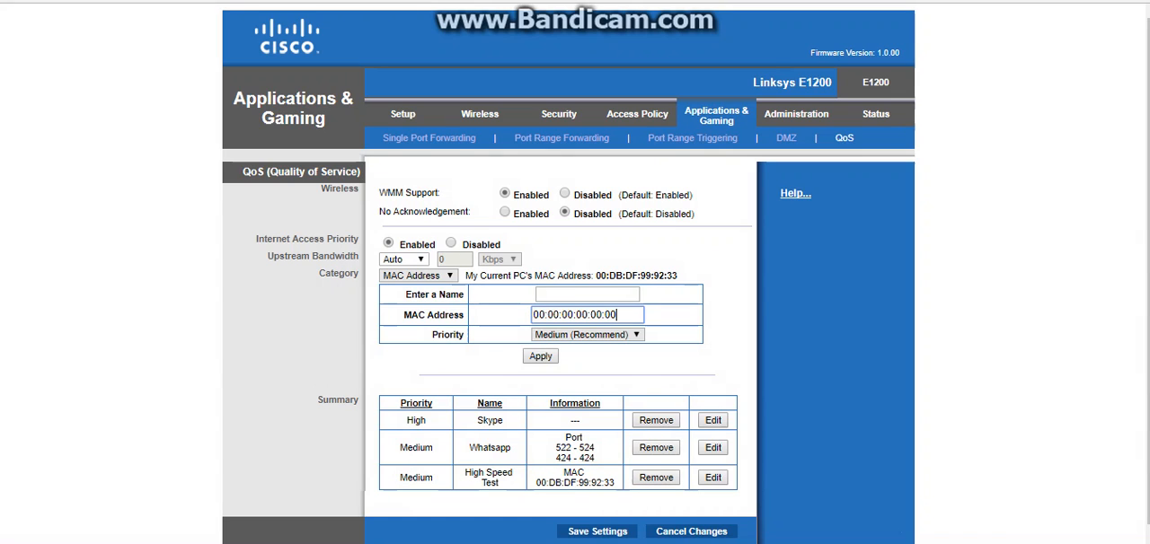
{"action": "triple_click", "coordinate": [587, 314]}
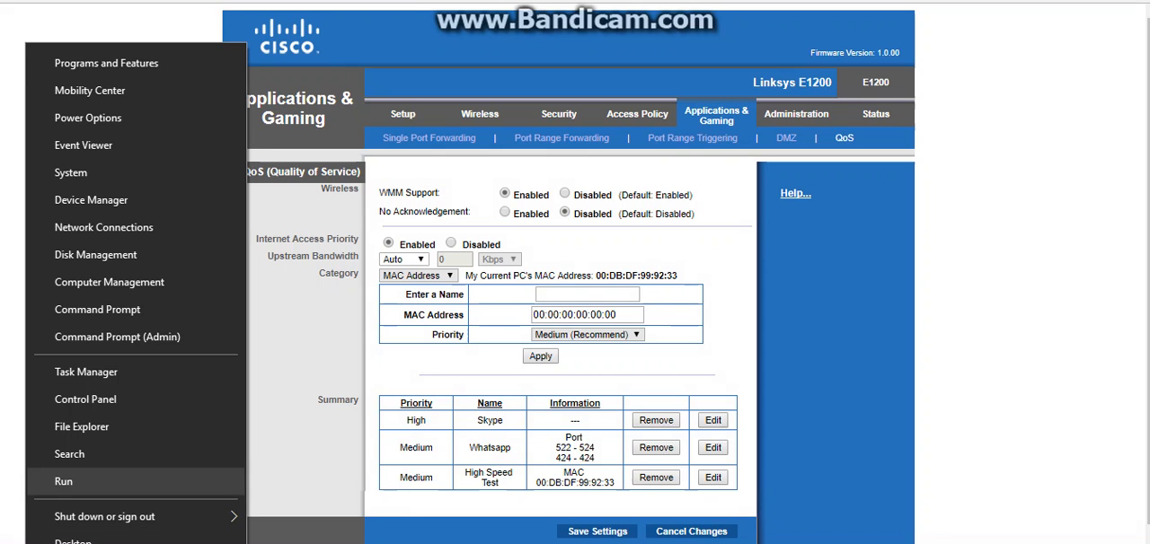
{"action": "left_click", "coordinate": [64, 481]}
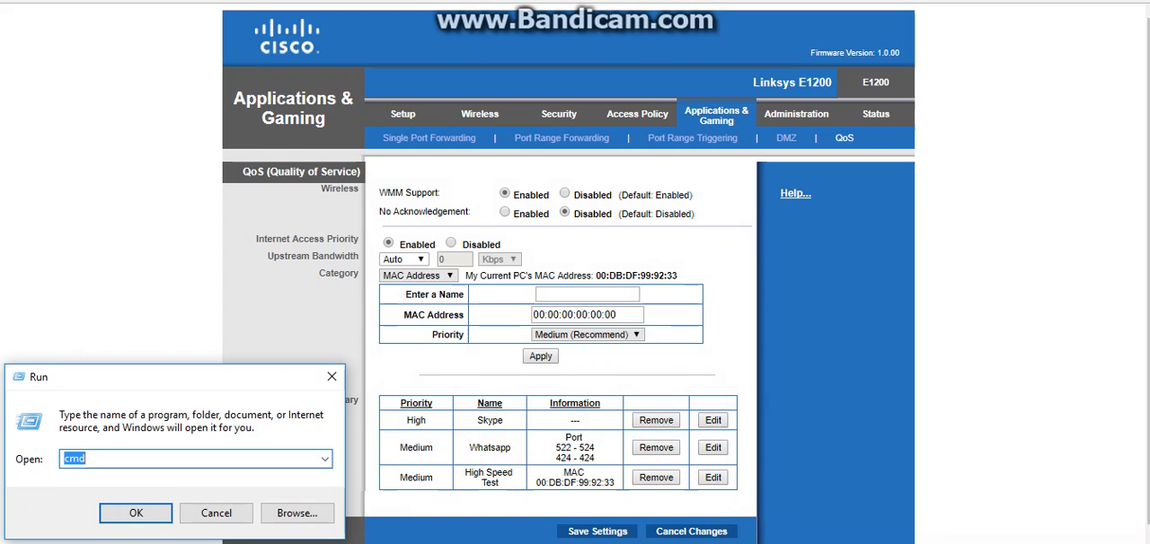
{"action": "left_click", "coordinate": [135, 513]}
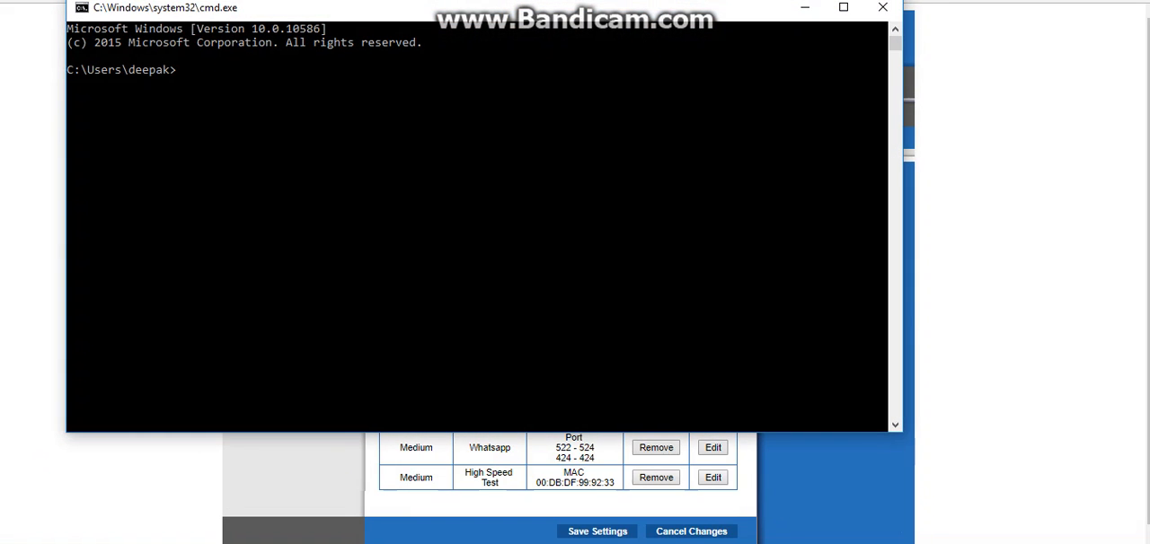
{"action": "type", "text": "ipco"}
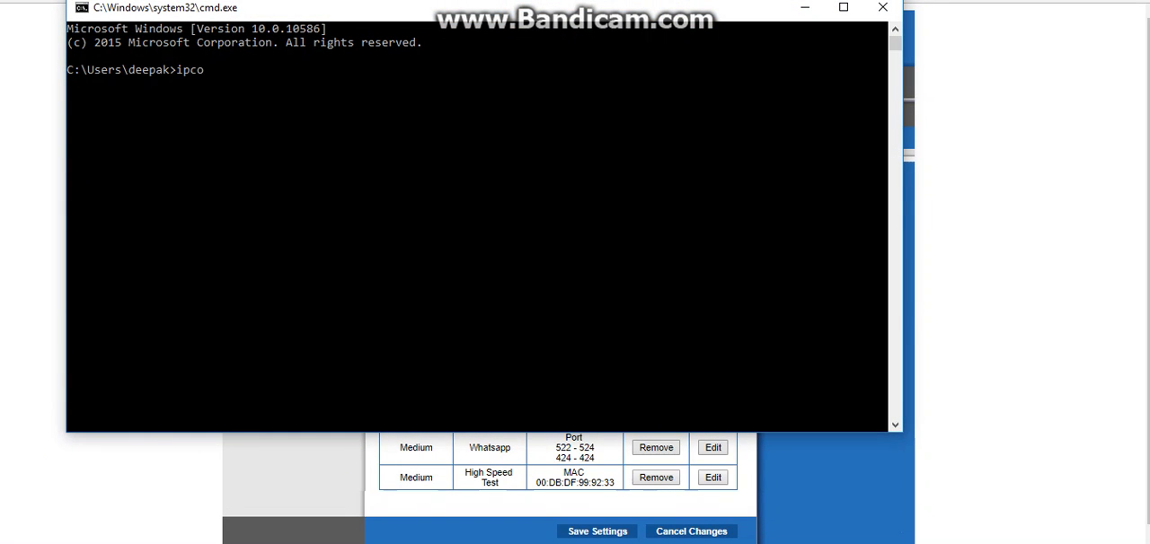
{"action": "type", "text": "nfig ."}
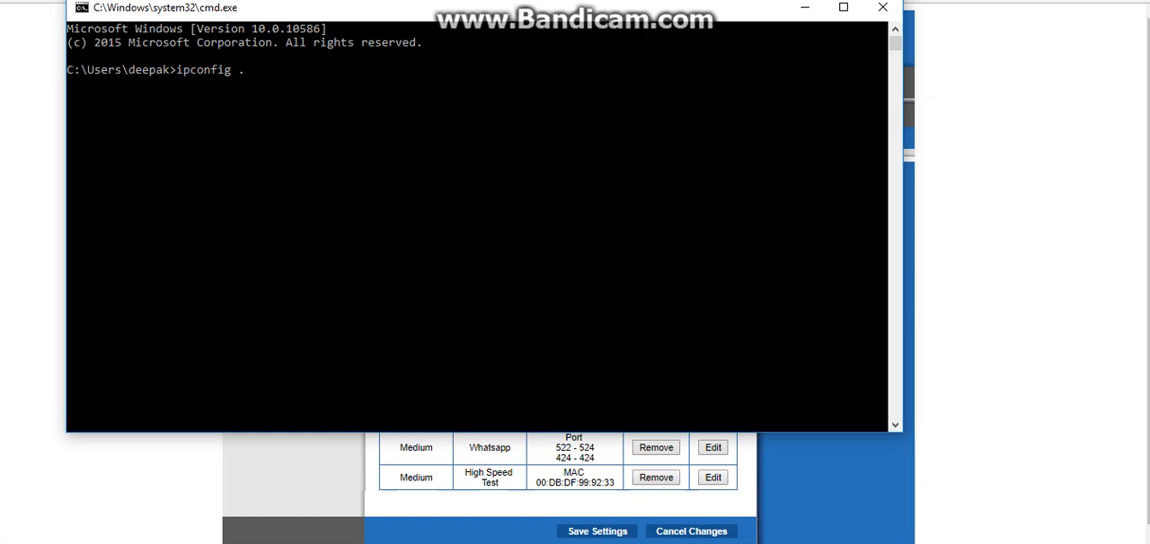
{"action": "type", "text": "/"}
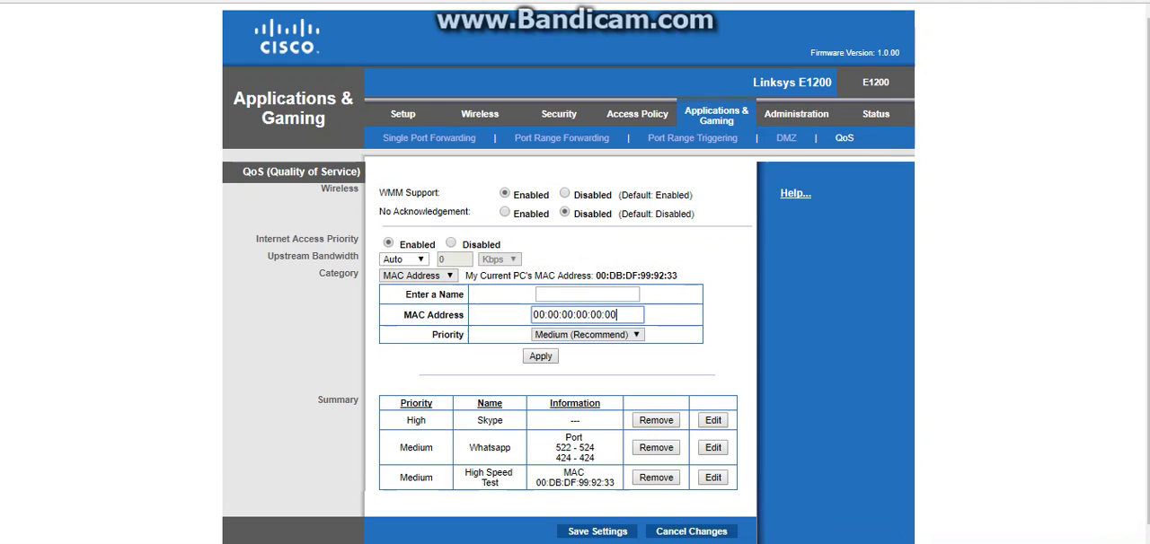
{"action": "left_click", "coordinate": [418, 275]}
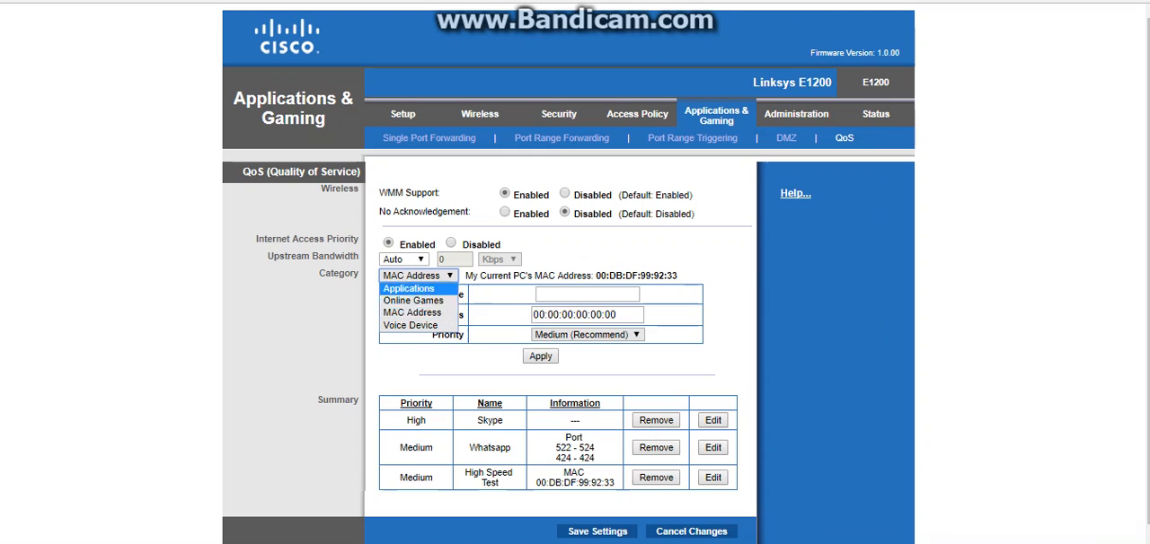
{"action": "left_click", "coordinate": [410, 325]}
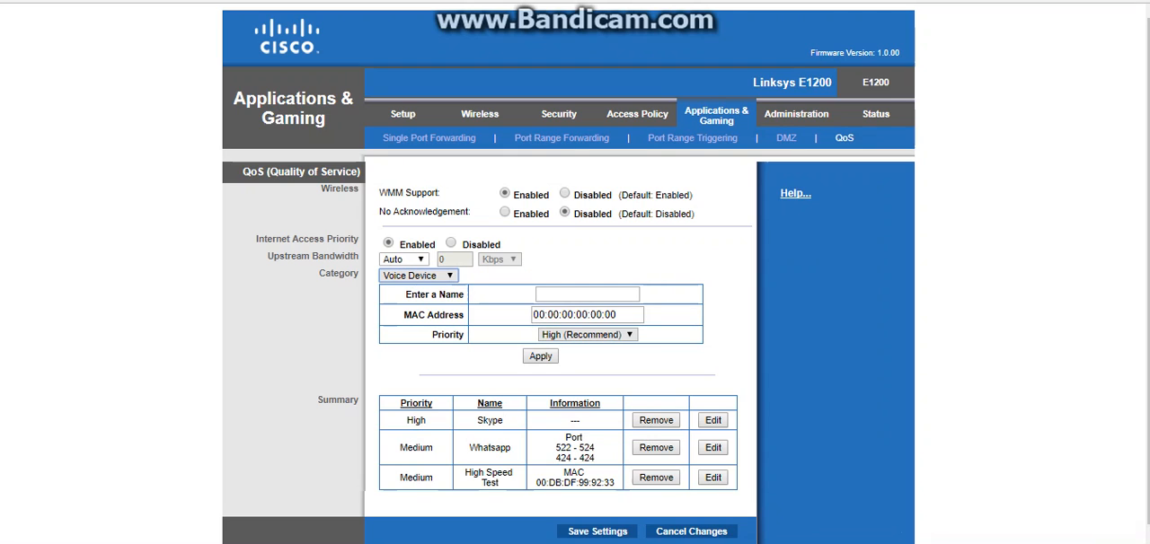
{"action": "left_click", "coordinate": [418, 276]}
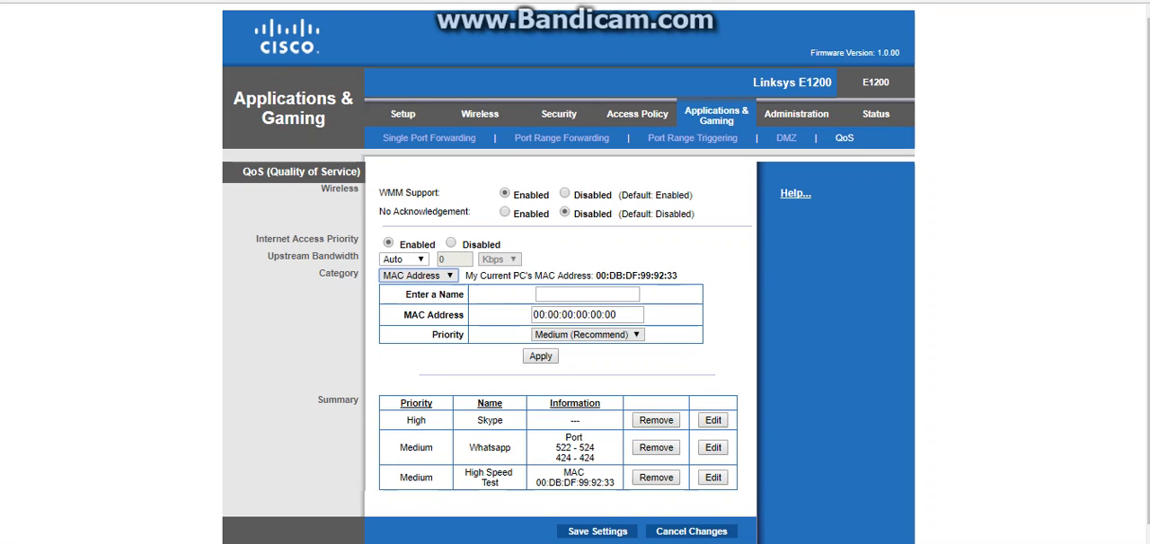
{"action": "left_click", "coordinate": [416, 275]}
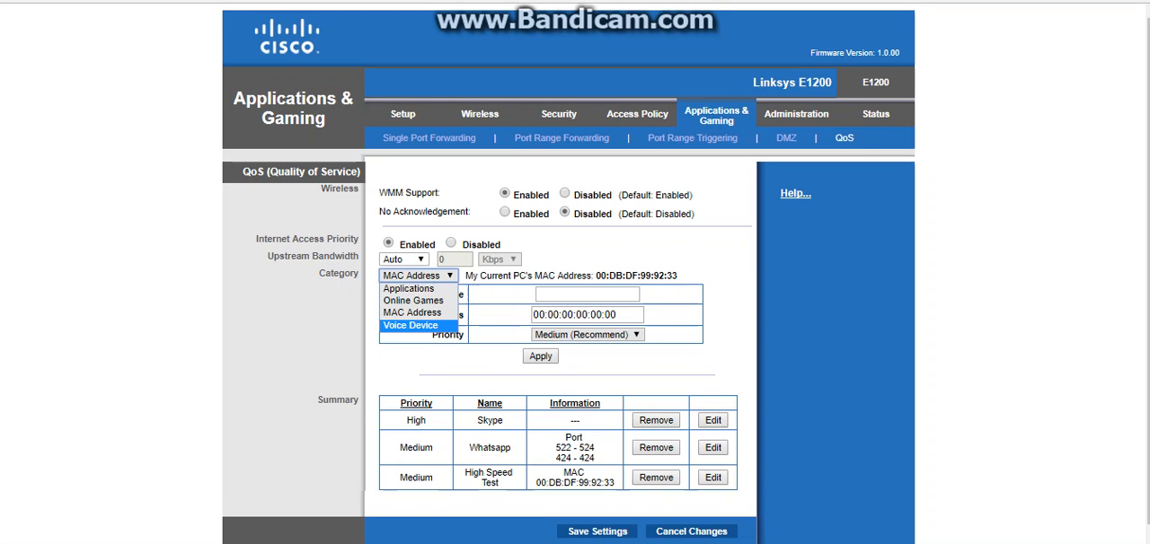
{"action": "left_click", "coordinate": [410, 325]}
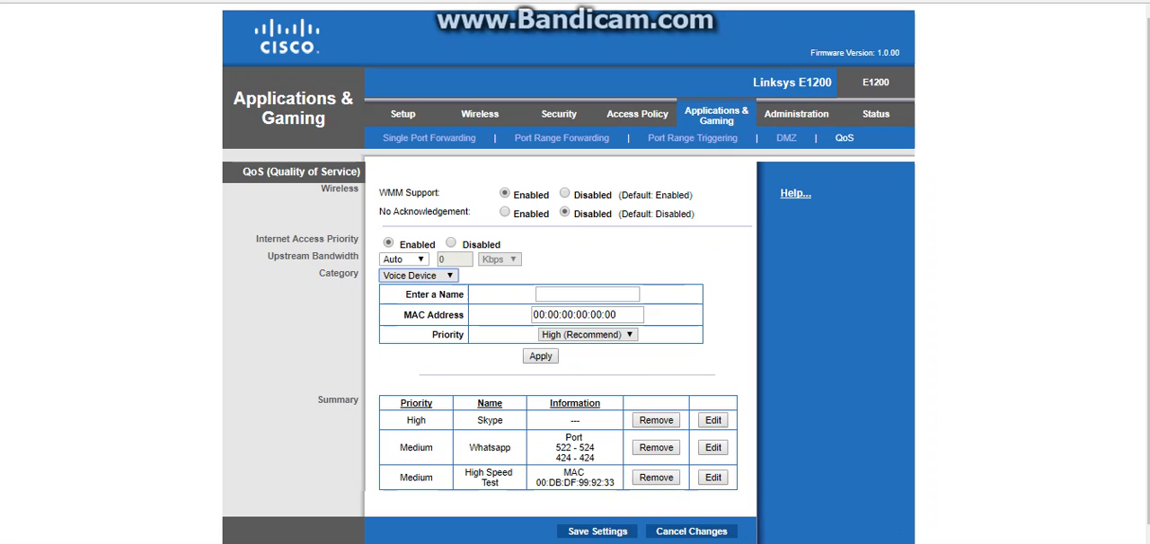
{"action": "left_click", "coordinate": [586, 315]}
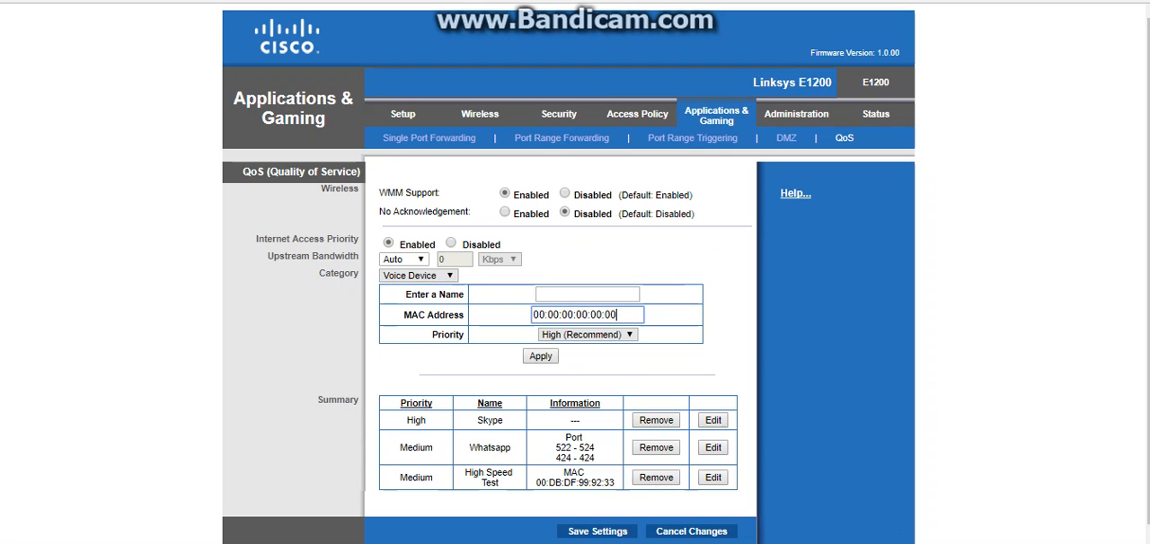
{"action": "left_click", "coordinate": [588, 334]}
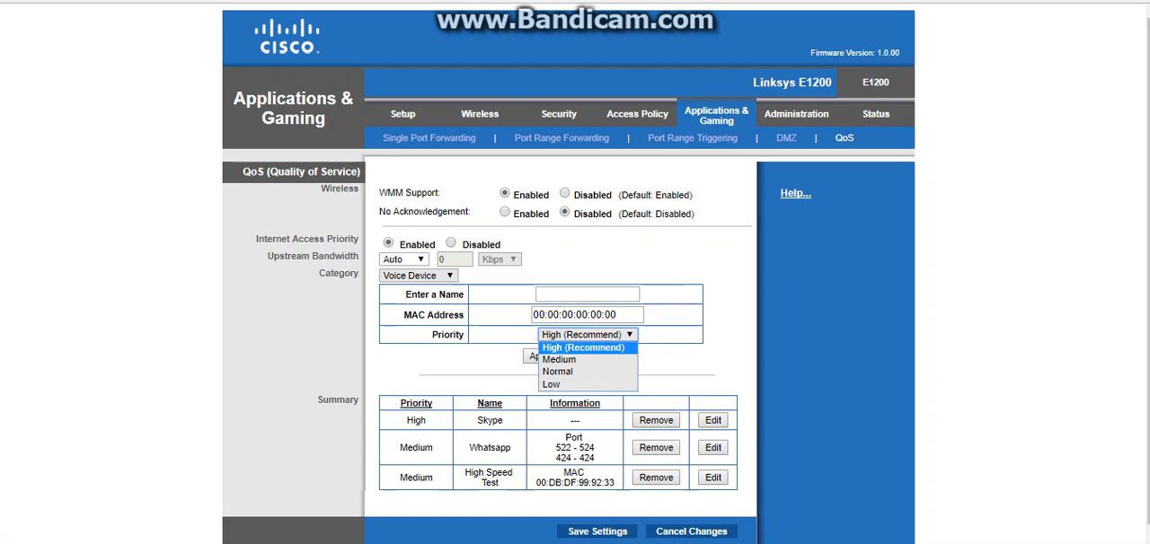
{"action": "left_click", "coordinate": [587, 335]}
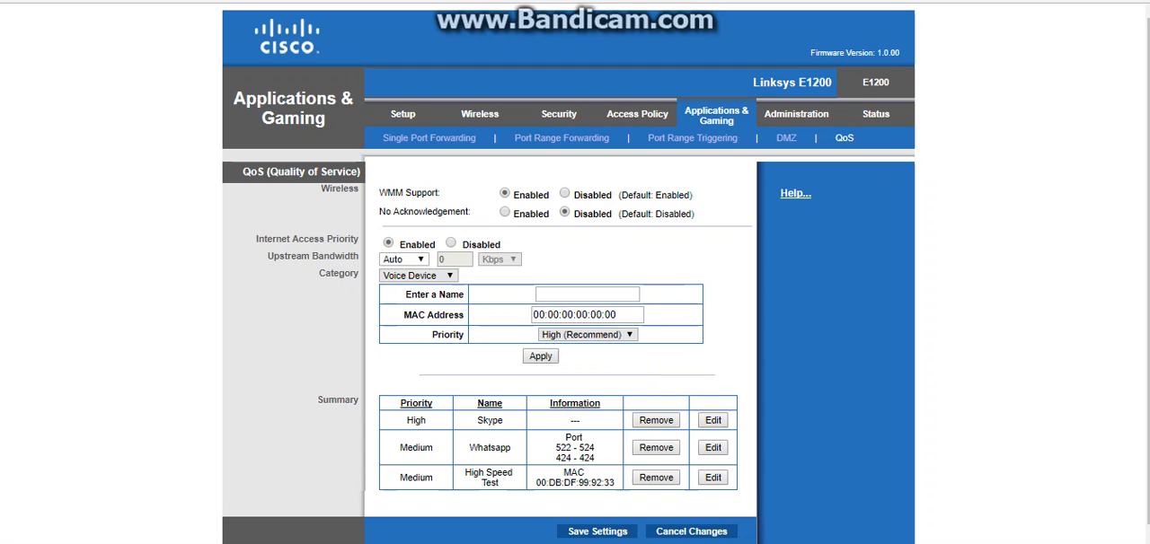
{"action": "left_click", "coordinate": [418, 275]}
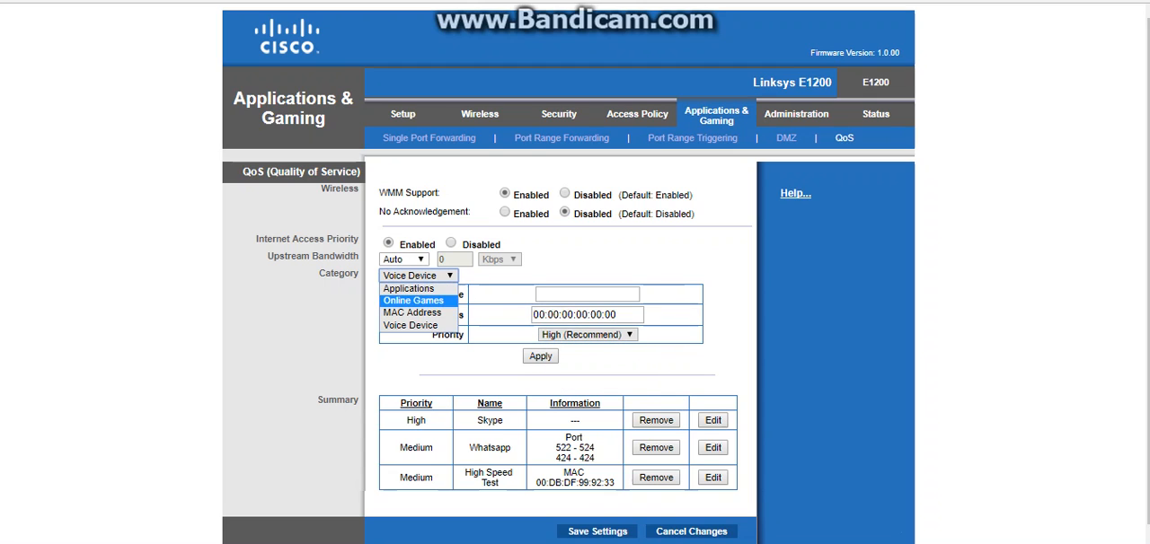
{"action": "left_click", "coordinate": [413, 300]}
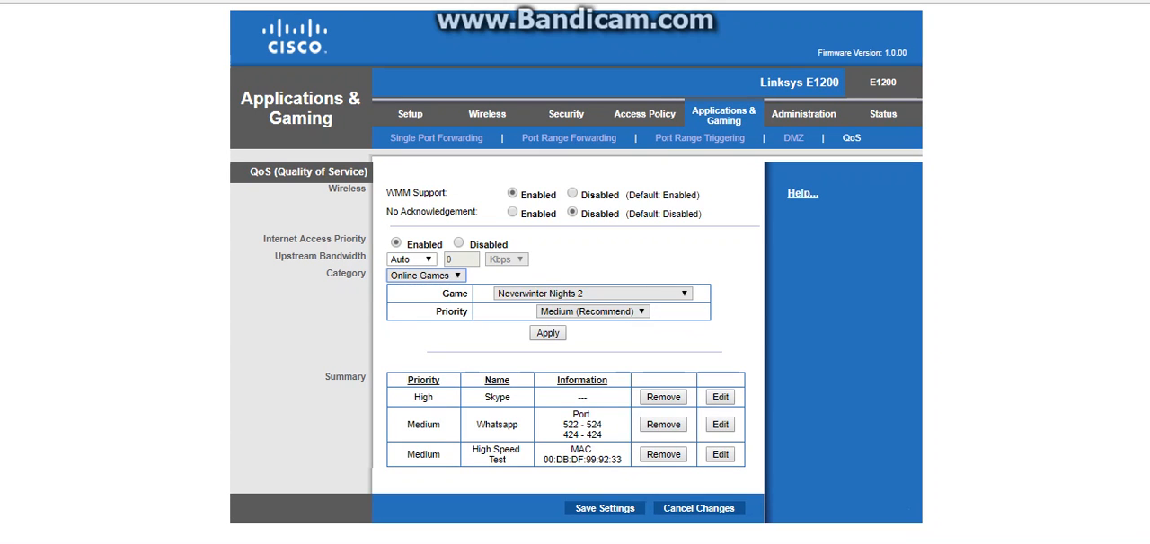
{"action": "left_click", "coordinate": [422, 276]}
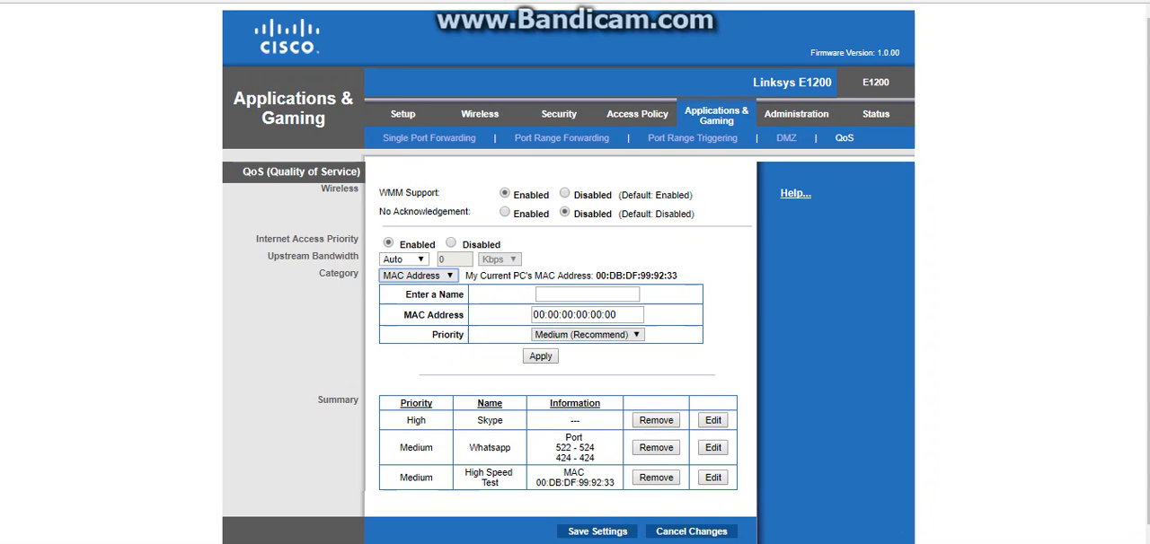
{"action": "left_click", "coordinate": [417, 275]}
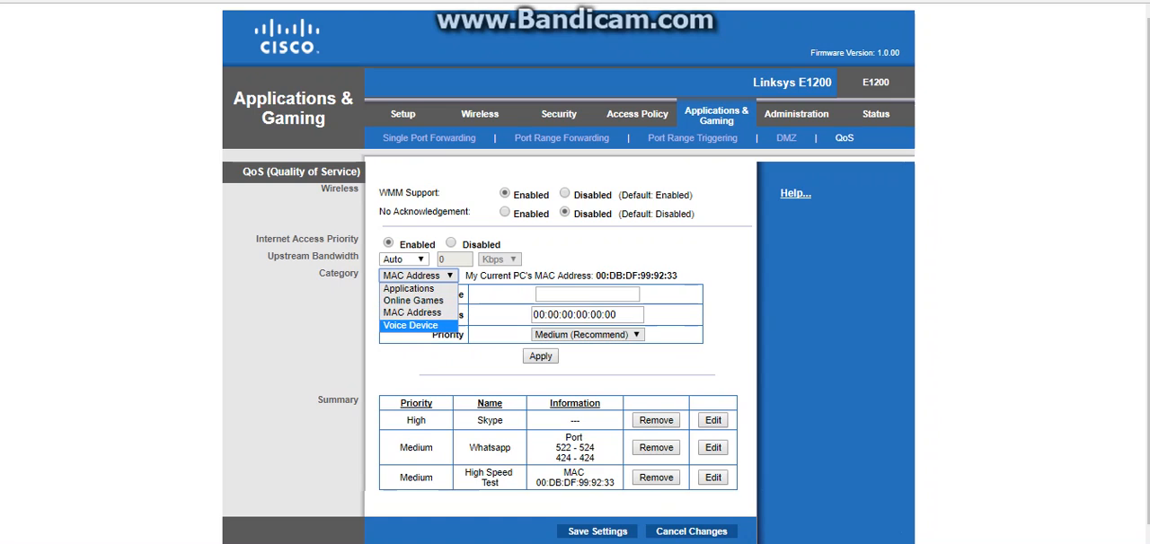
{"action": "mouse_move", "coordinate": [412, 312]}
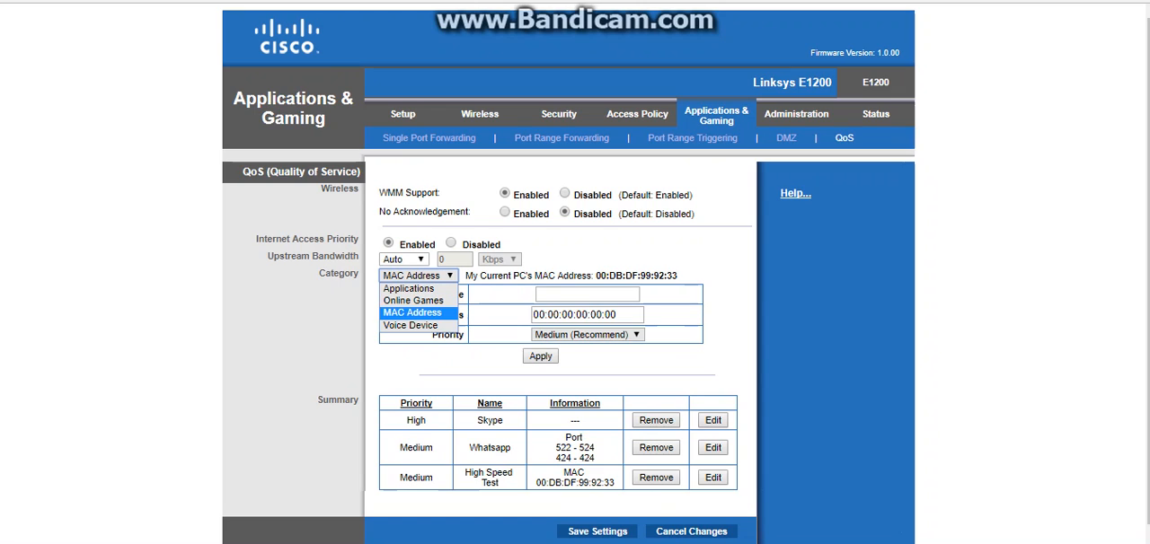
{"action": "left_click", "coordinate": [417, 311]}
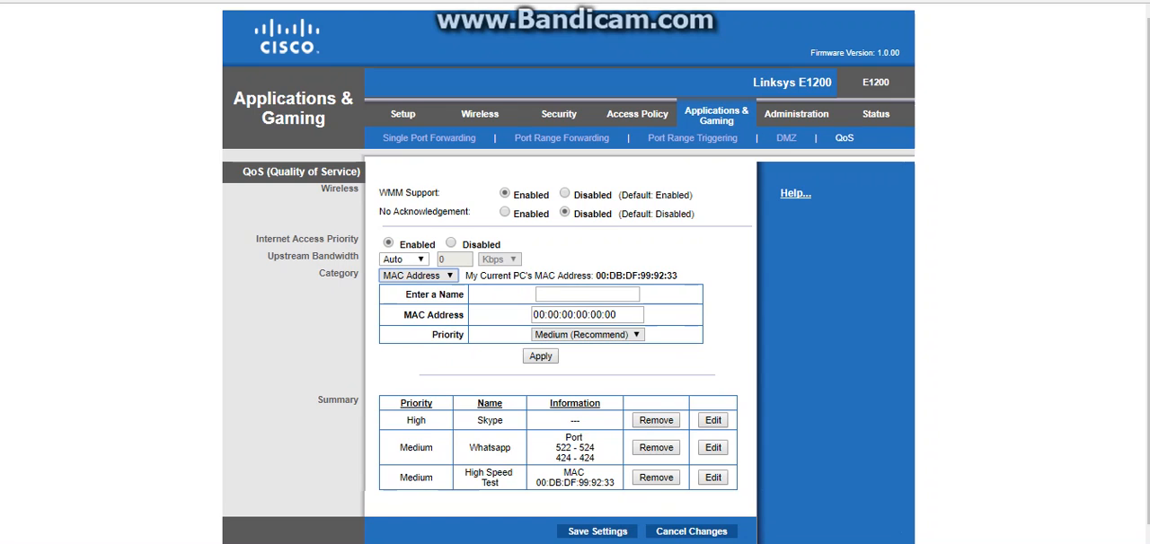
{"action": "left_click", "coordinate": [418, 275]}
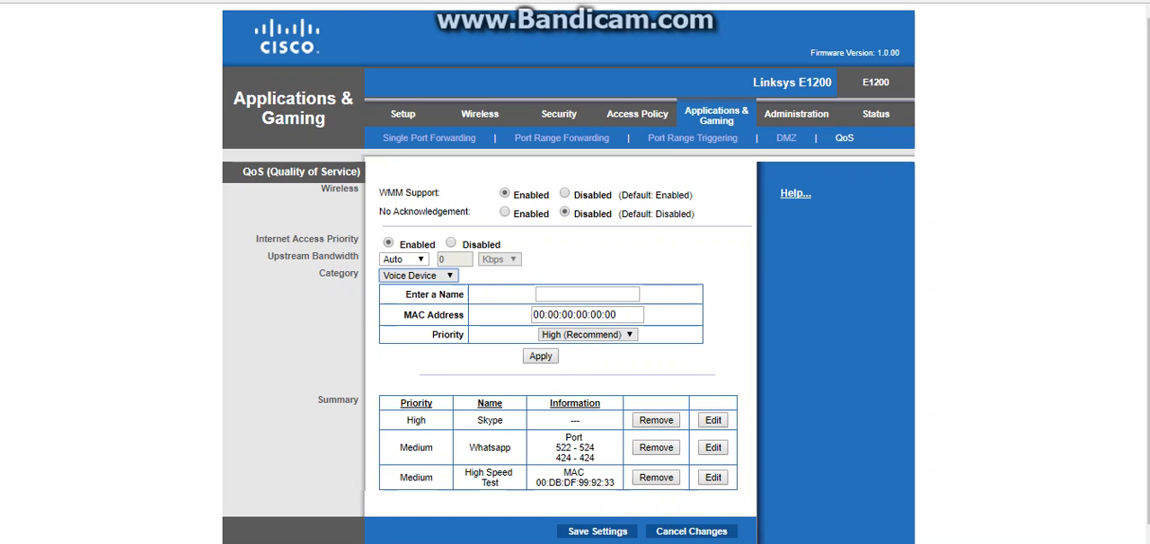
{"action": "left_click", "coordinate": [586, 315]}
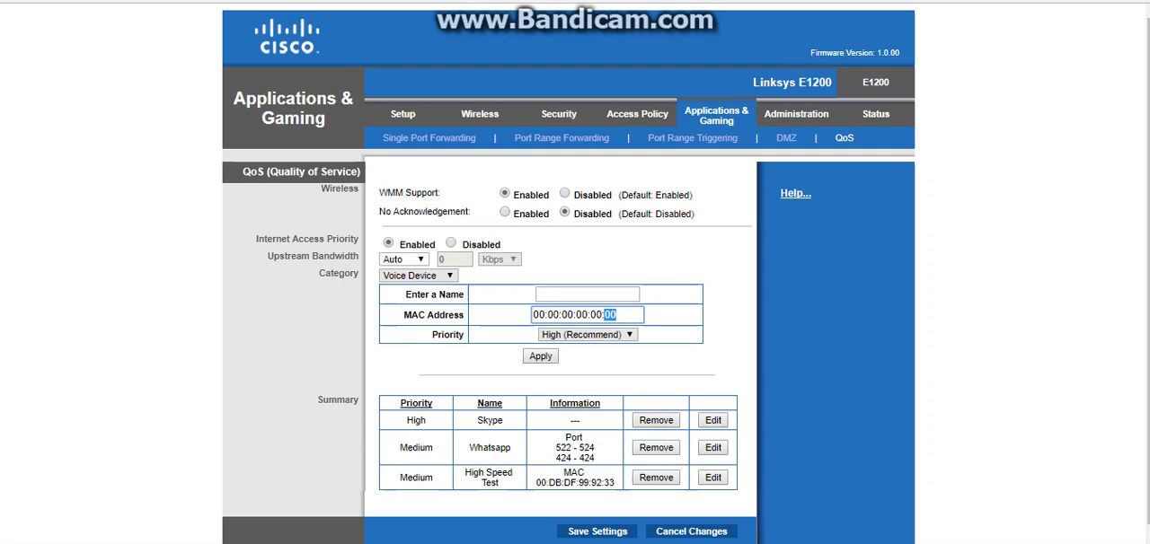
{"action": "left_click", "coordinate": [417, 275]}
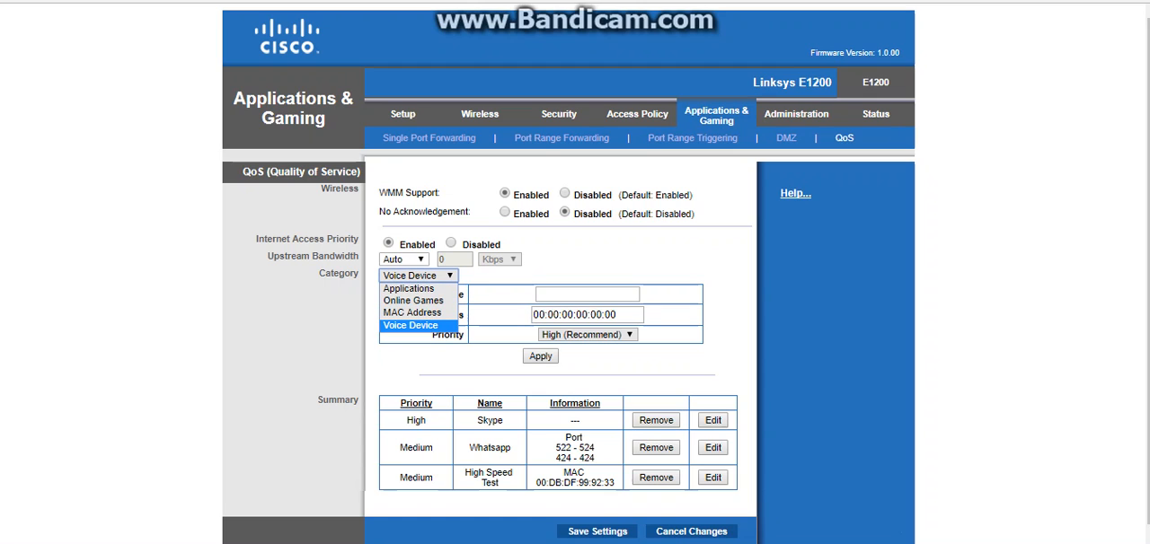
{"action": "mouse_move", "coordinate": [412, 312]}
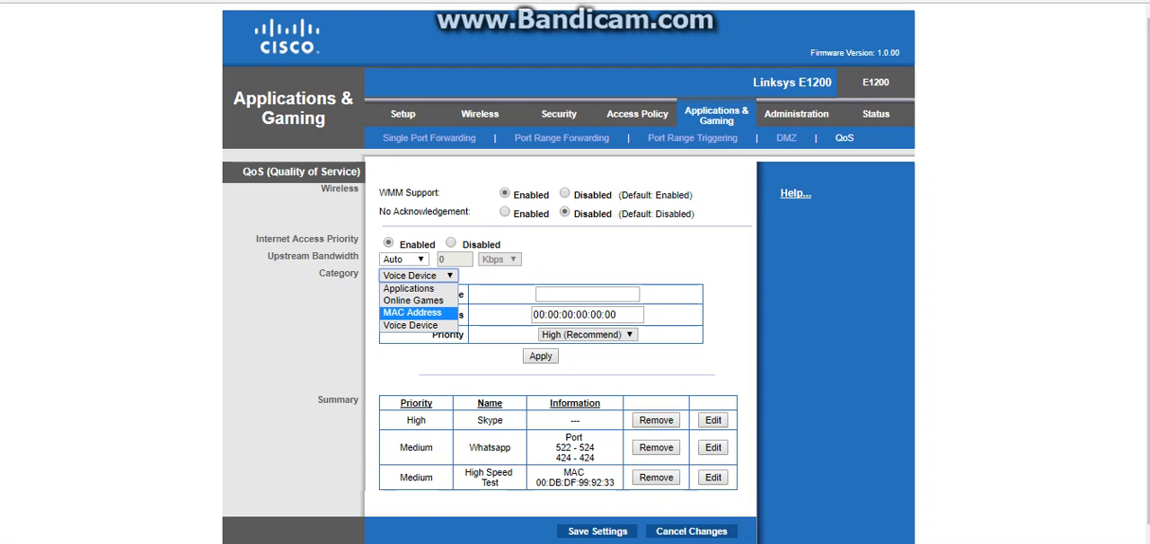
{"action": "left_click", "coordinate": [413, 312]}
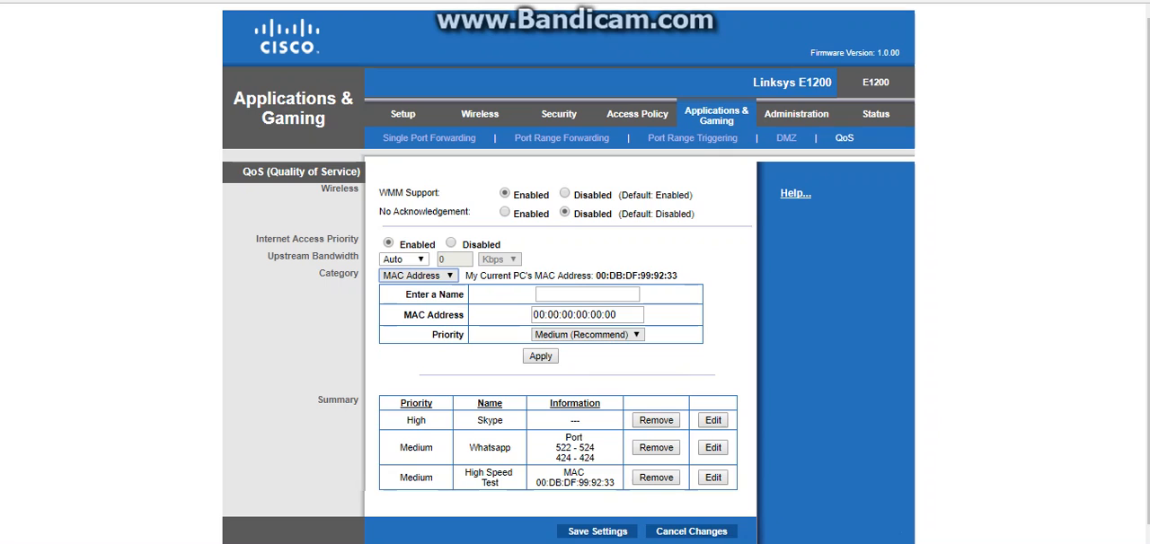